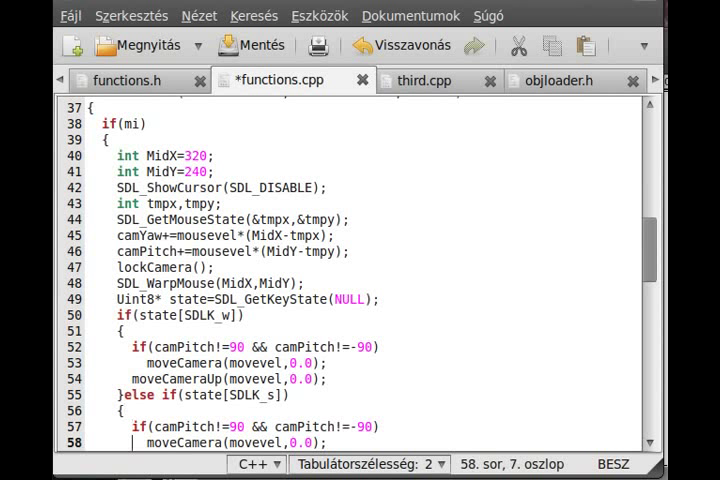
# Step: Change the SDLK_s backward moveCamera angle argument from 0.0 to 180.0
pyautogui.scroll(-3)
pyautogui.write('}')
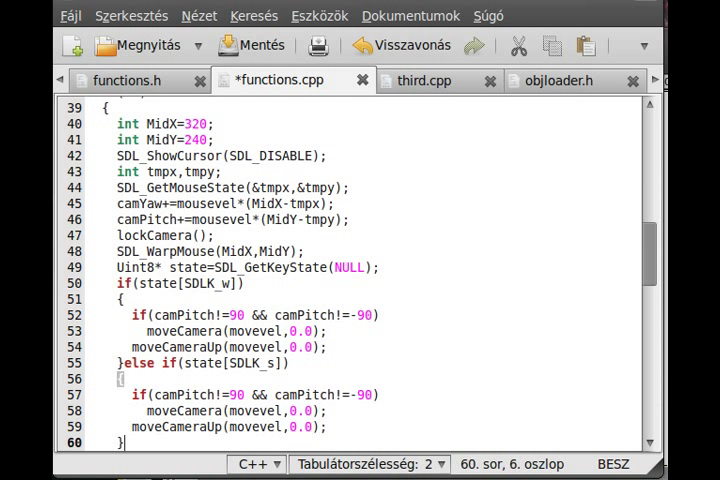
pyautogui.moveTo(288, 386)
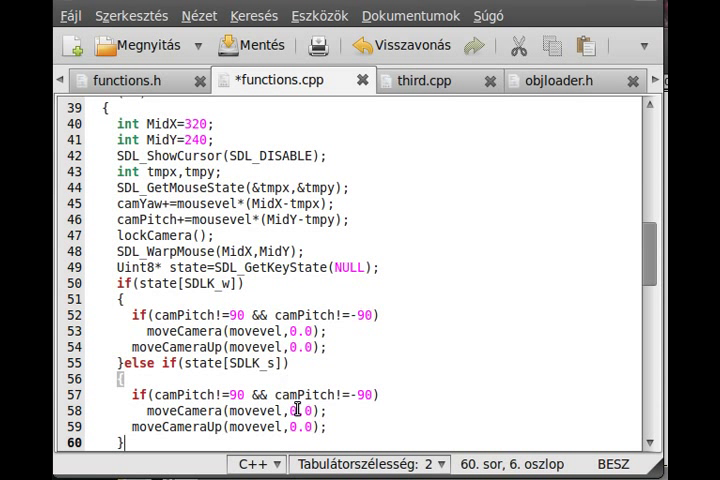
pyautogui.click(482, 408)
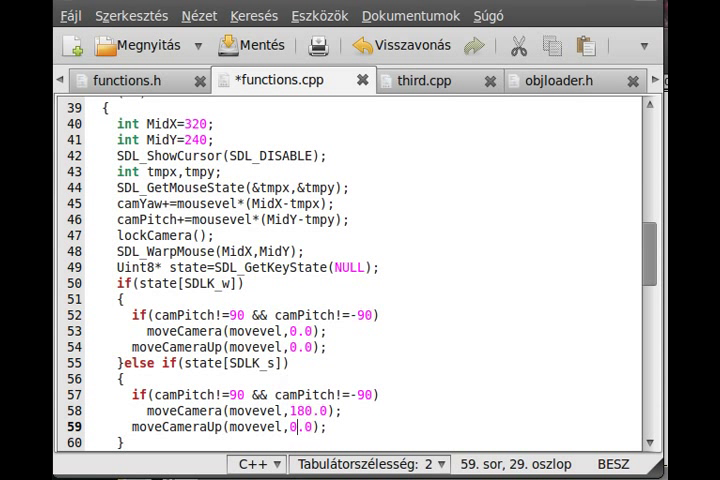
pyautogui.write('18')
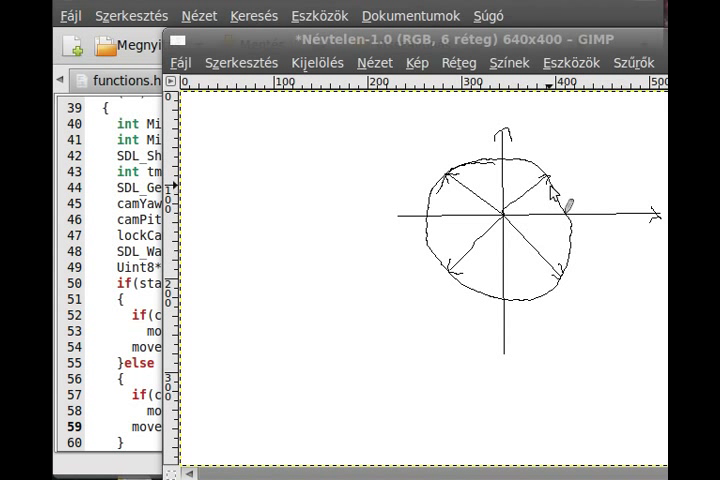
pyautogui.moveTo(470, 280)
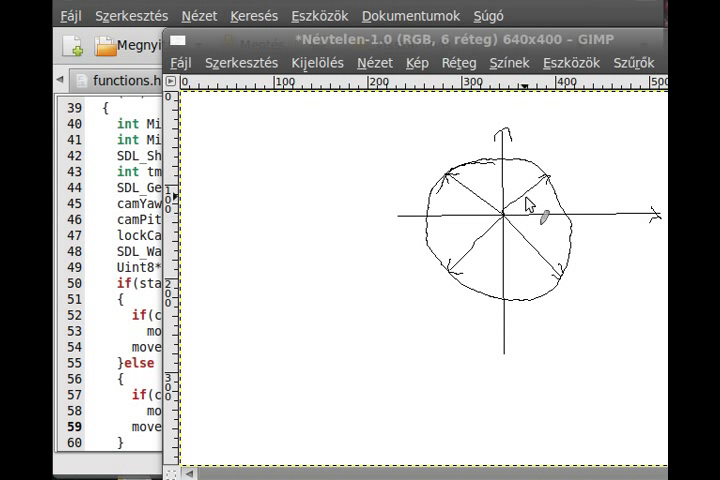
pyautogui.moveTo(468, 232)
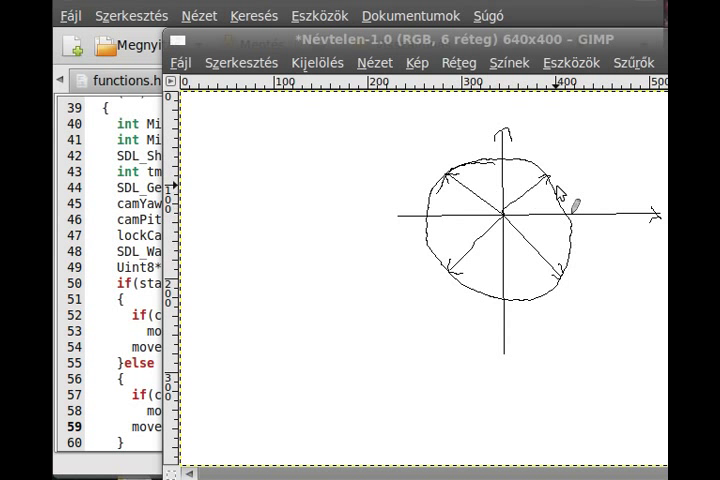
pyautogui.moveTo(500, 224)
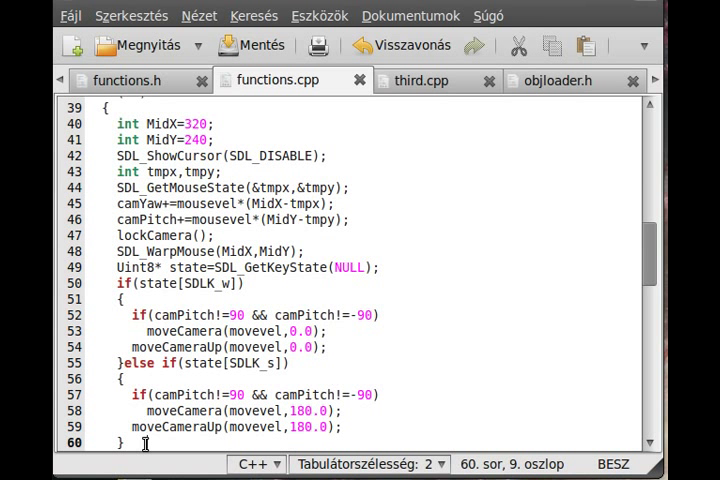
# Step: Add a new if(state[SDLK_a]) branch after the backward block
pyautogui.press('Return')
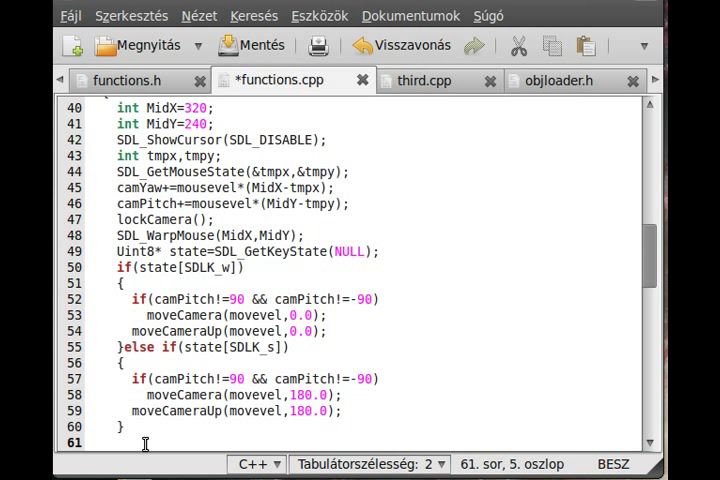
pyautogui.write('if(')
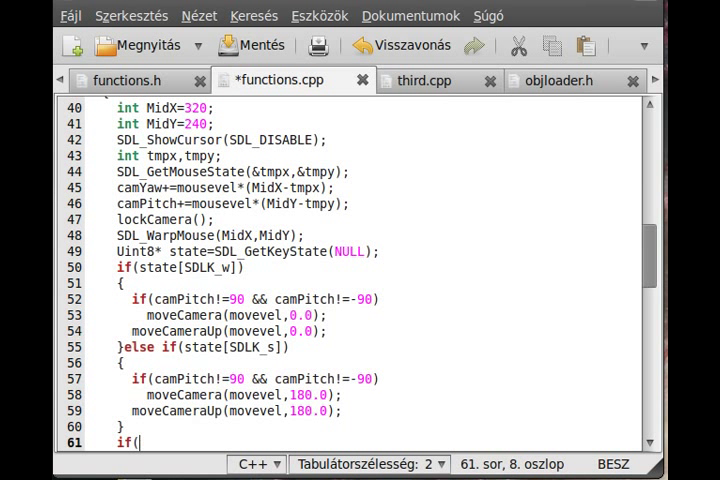
pyautogui.write('state')
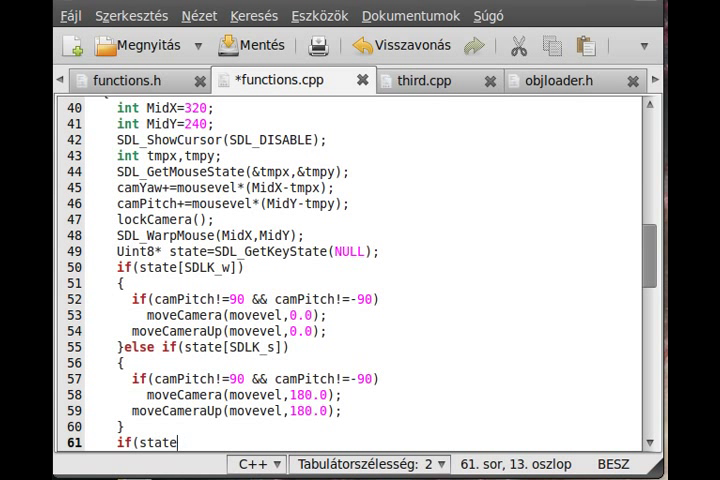
pyautogui.write('[SDLK')
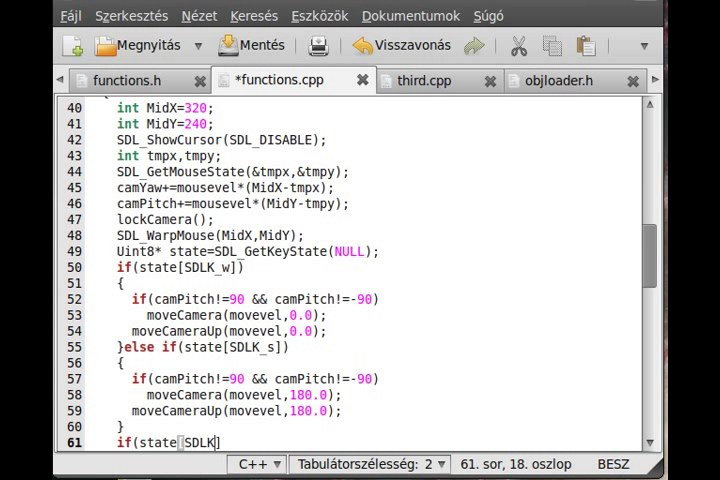
pyautogui.write('_a')
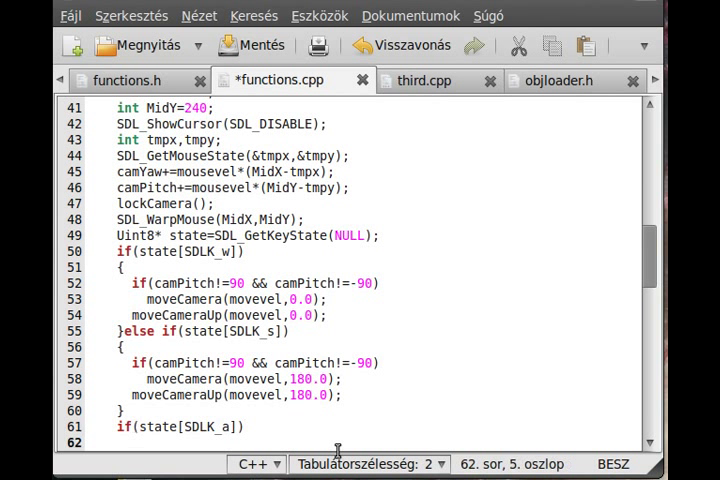
# Step: Have the SDLK_a branch call moveCamera(movevel,90.0);
pyautogui.write('moveCamera')
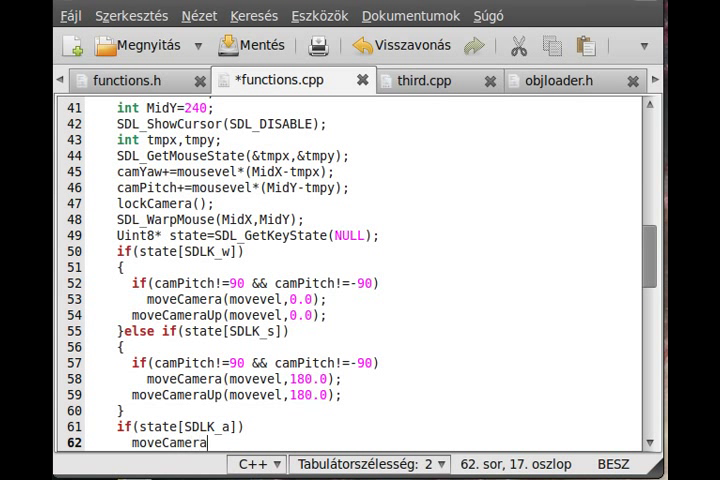
pyautogui.write('(')
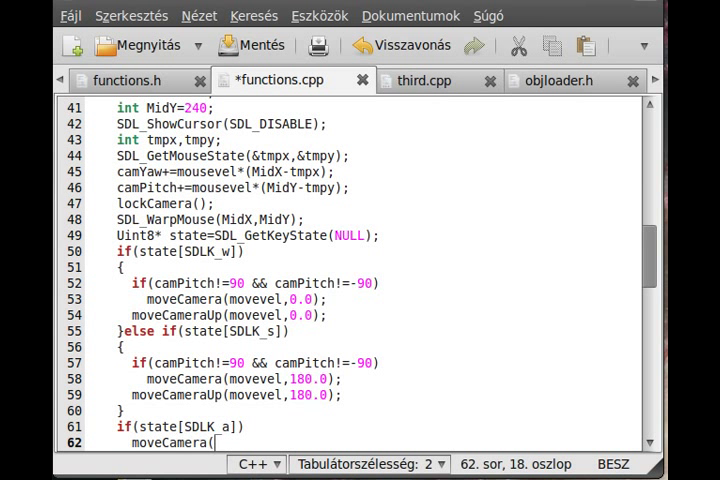
pyautogui.write('movevel,')
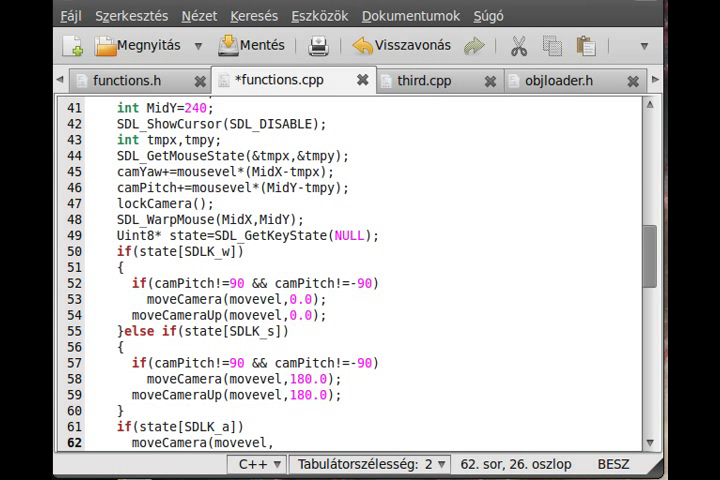
pyautogui.write('90.0')
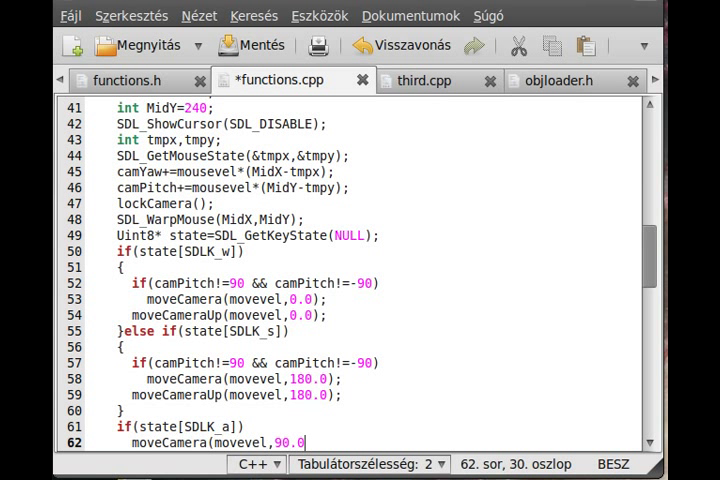
pyautogui.write(');')
pyautogui.write('el')
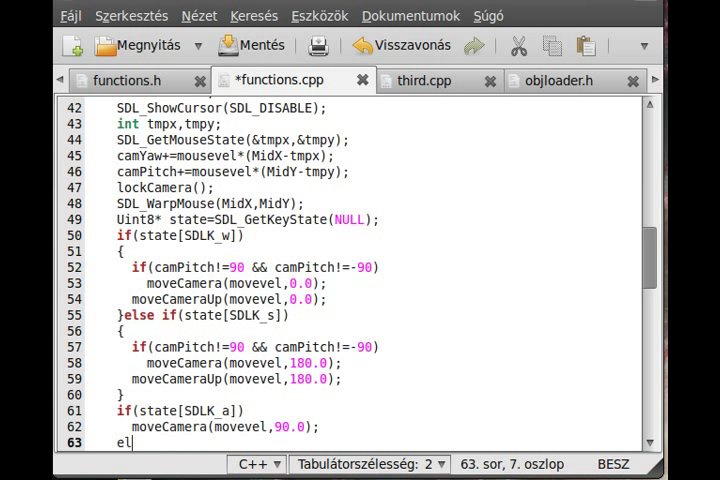
# Step: Add an else if(state[SDLK_d]) branch for the opposite strafe key
pyautogui.write('se if(')
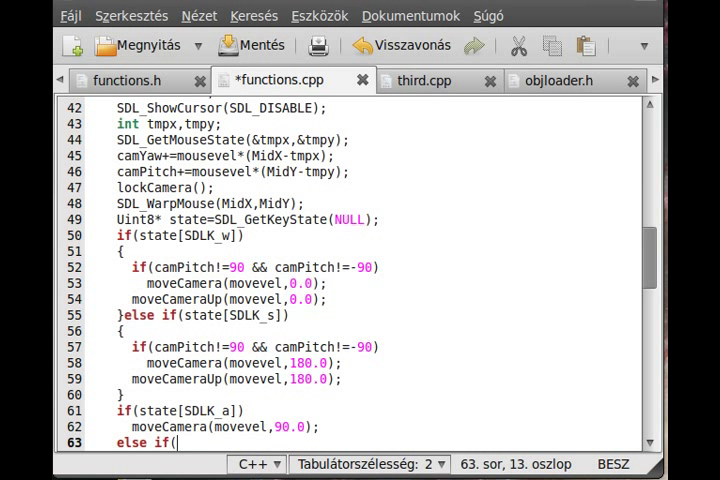
pyautogui.write('state(')
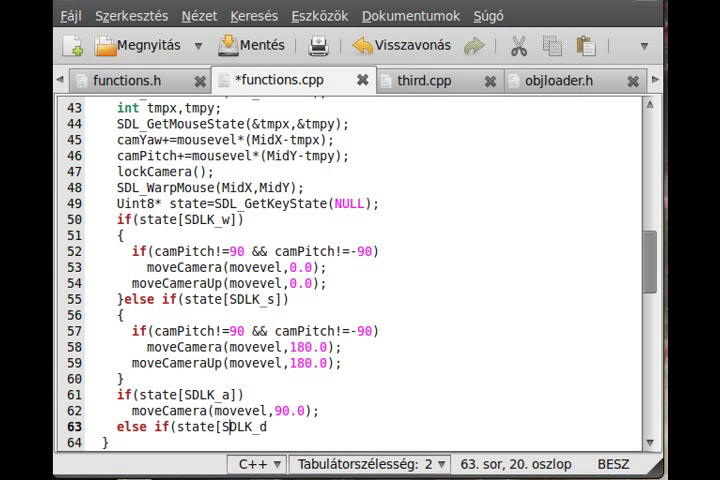
pyautogui.write('LK_d')
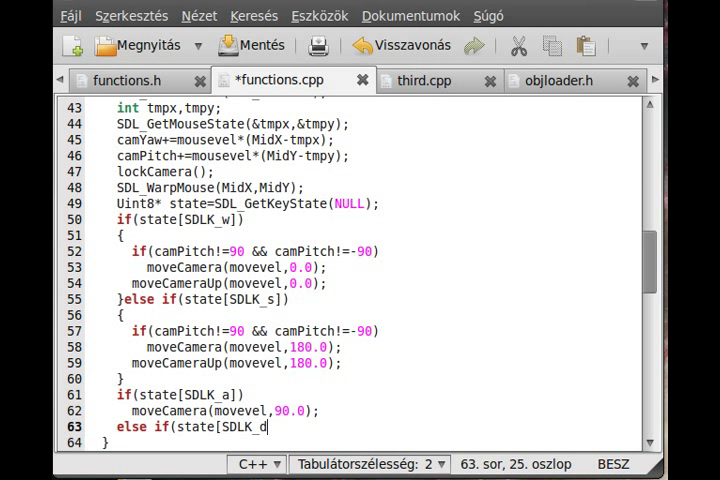
pyautogui.write('])')
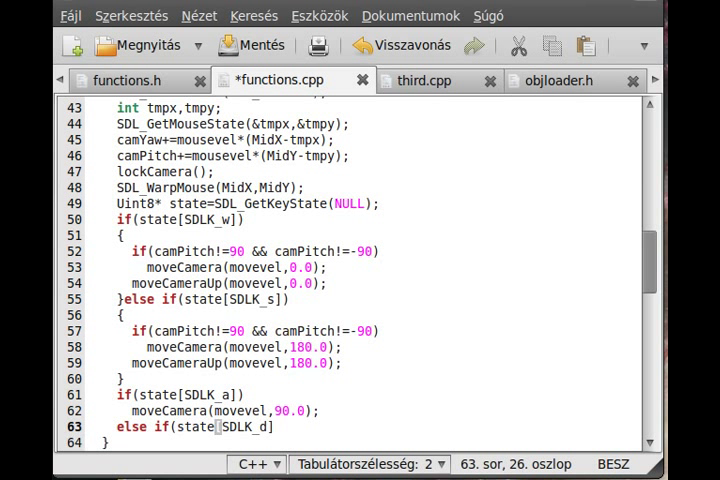
# Step: Have the SDLK_d branch call moveCamera(movevel,270);
pyautogui.write('moveCamera(')
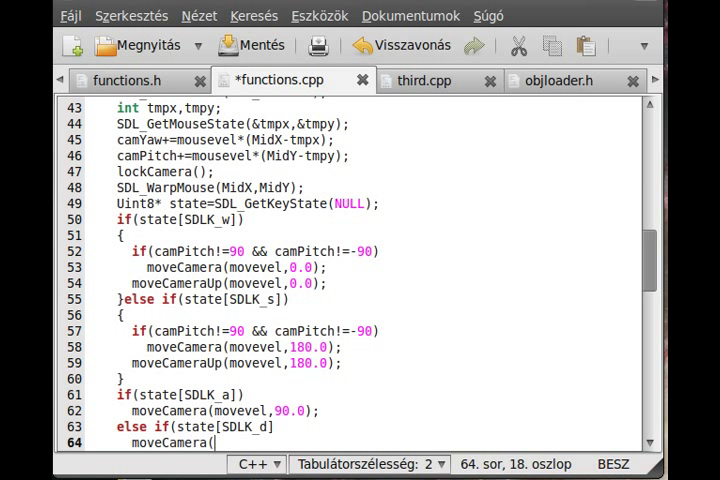
pyautogui.write('movevel')
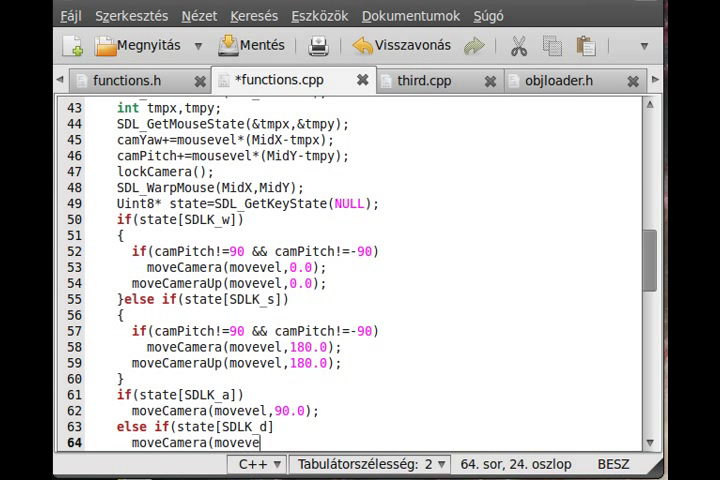
pyautogui.write(',')
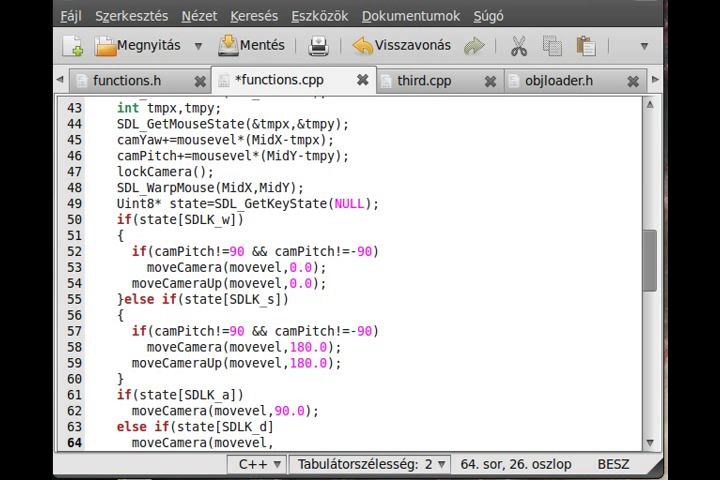
pyautogui.write('270')
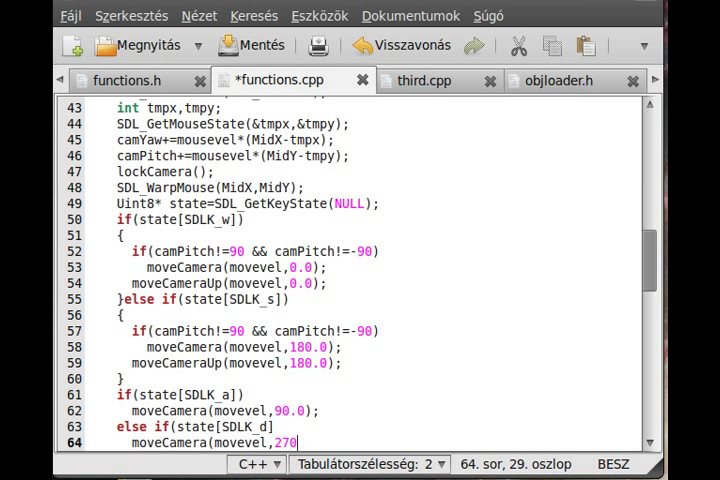
pyautogui.write(');')
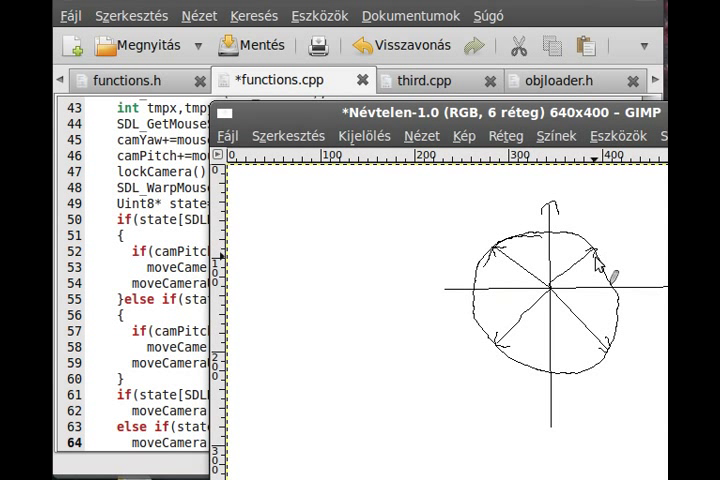
pyautogui.moveTo(482, 304)
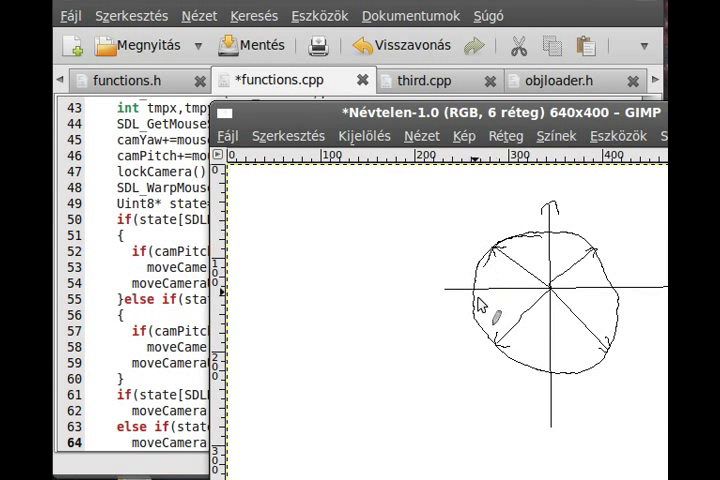
pyautogui.moveTo(280, 216)
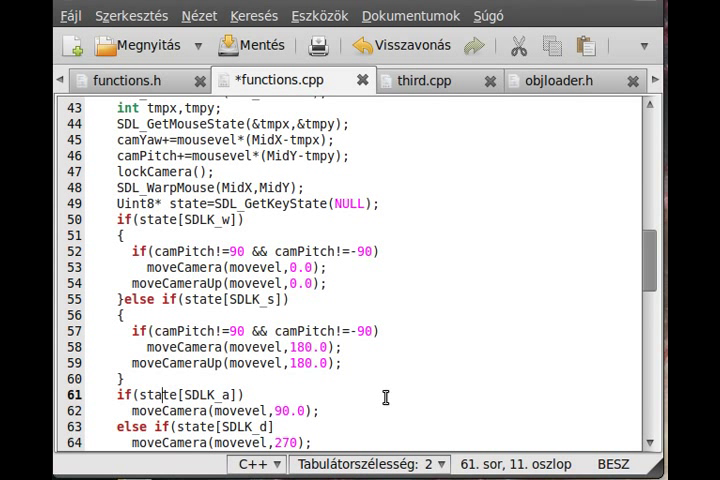
pyautogui.moveTo(238, 260)
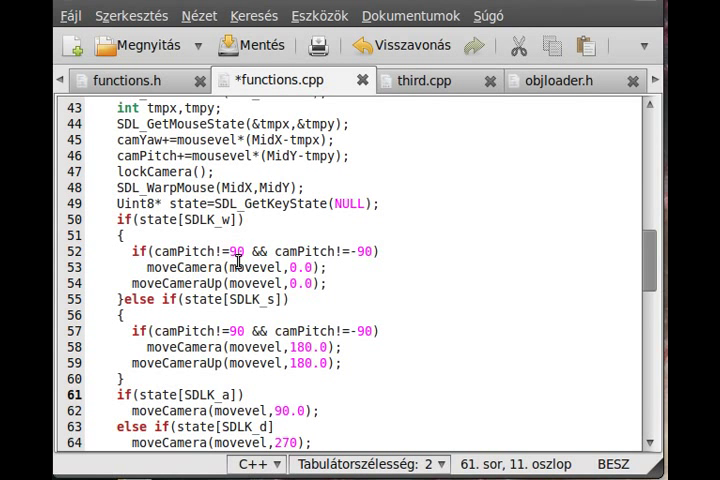
# Step: Scroll up and down through functions.cpp to review the whole Control function
pyautogui.scroll(3)
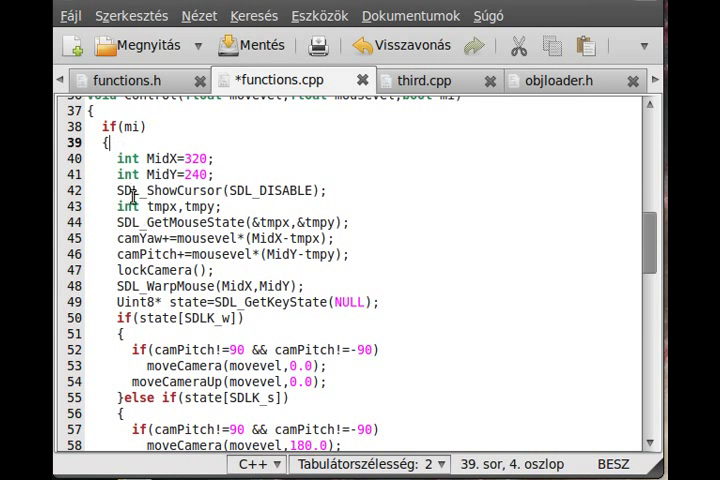
pyautogui.scroll(-3)
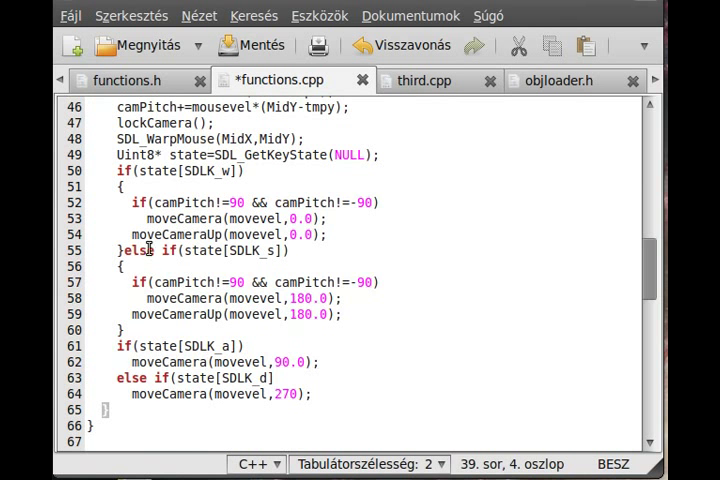
pyautogui.scroll(3)
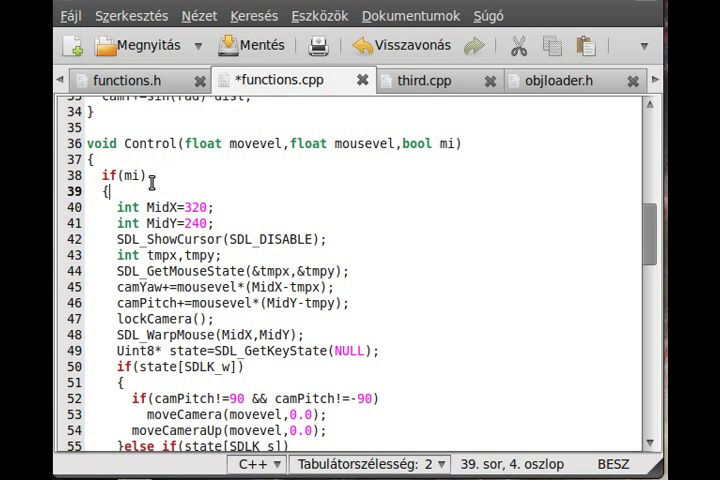
pyautogui.scroll(-3)
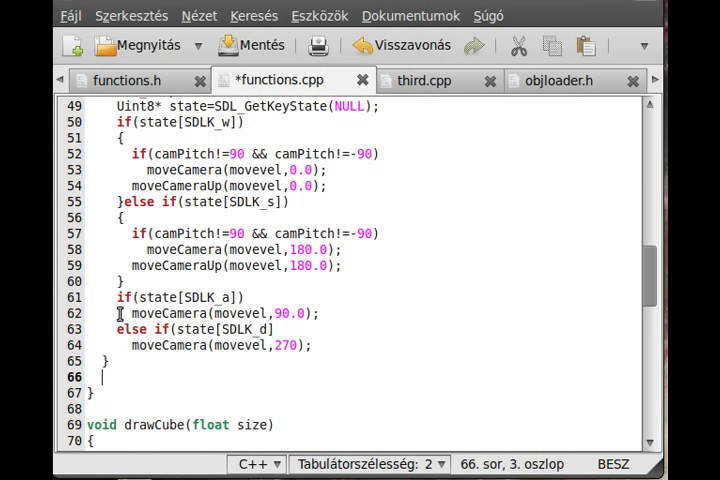
pyautogui.moveTo(222, 344)
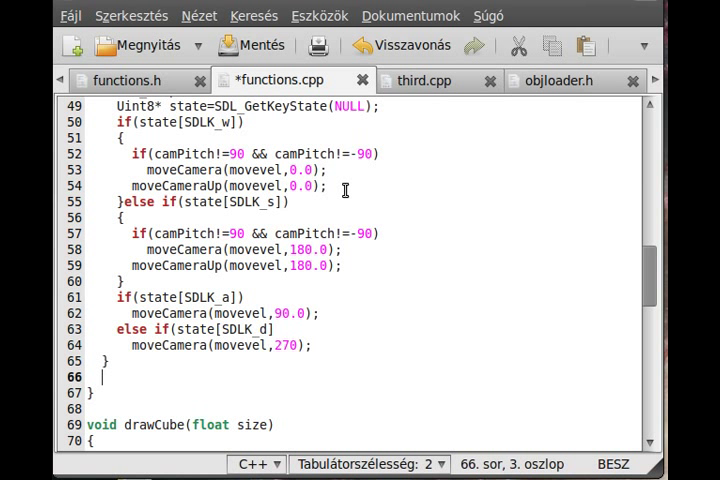
# Step: Add glRotatef(-camPitch,1.0,0.0,0.0); rotating by negative pitch around the X axis
pyautogui.write('glR')
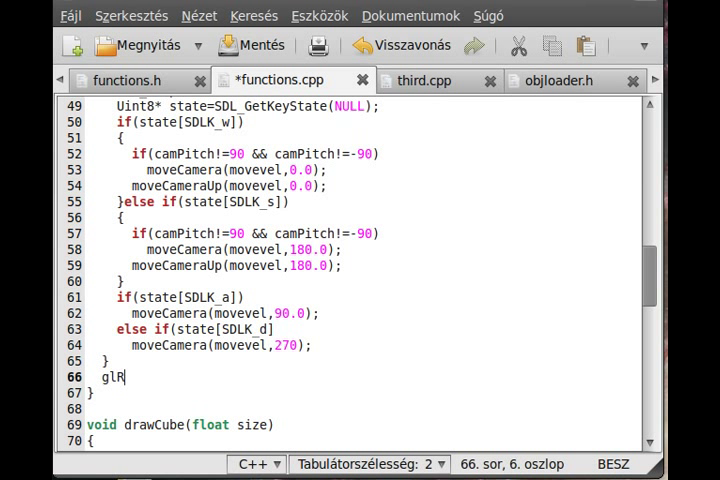
pyautogui.write('otatef(')
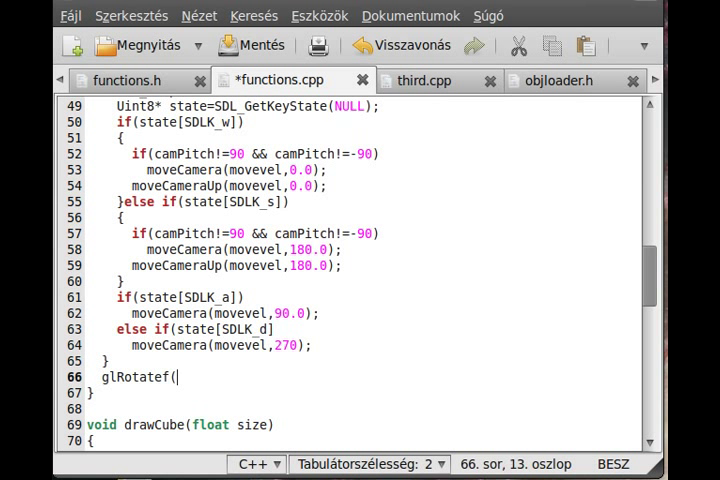
pyautogui.write('-ca')
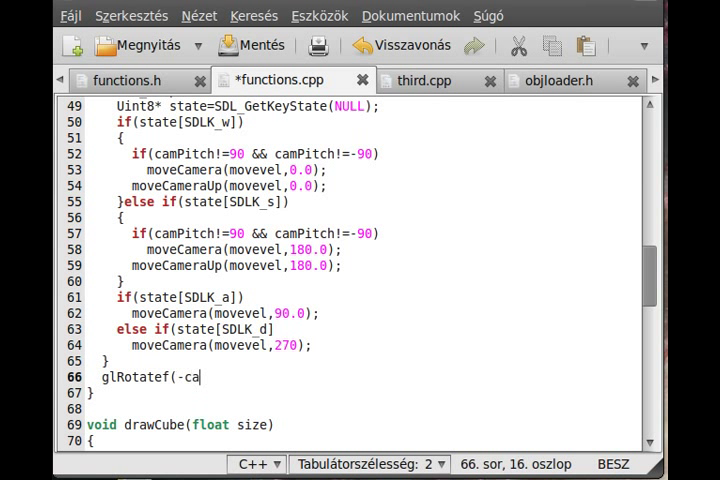
pyautogui.write('mPitch')
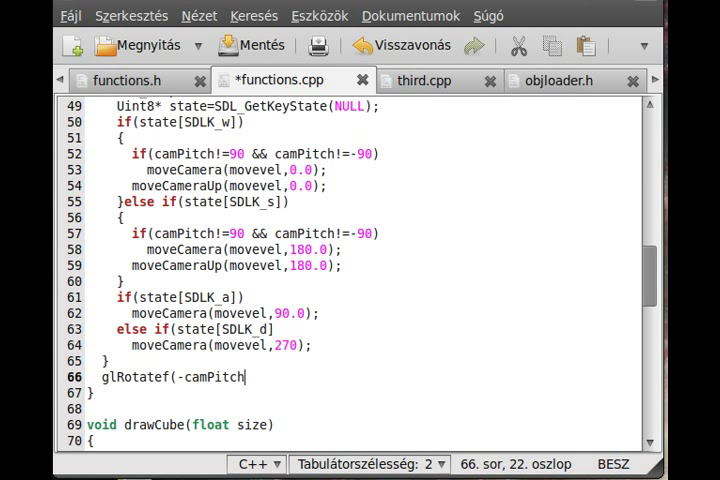
pyautogui.doubleClick(210, 376)
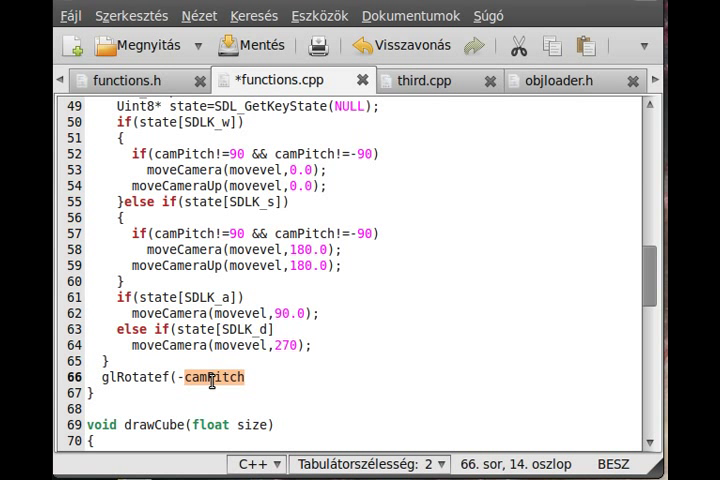
pyautogui.moveTo(266, 378)
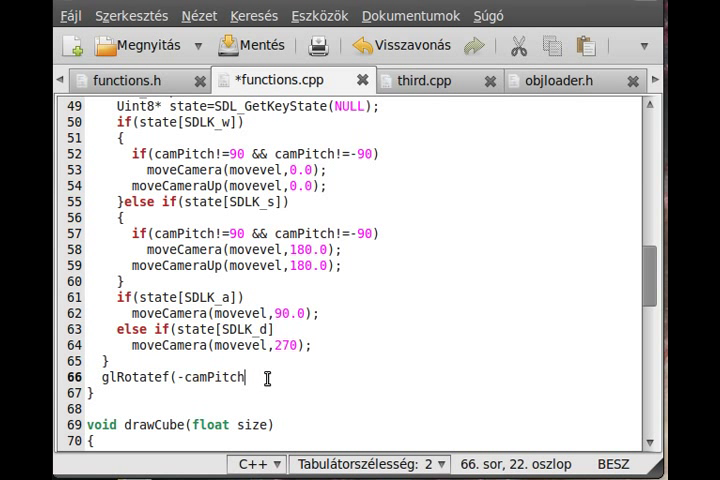
pyautogui.write(',1.0,0.0,0.0);')
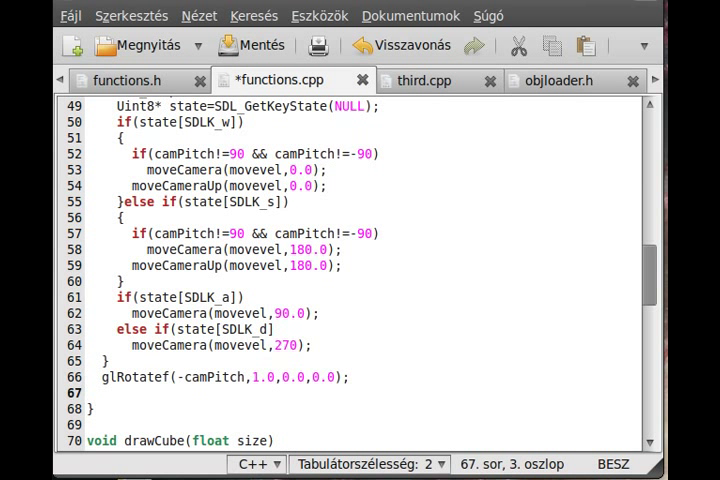
# Step: Add glRotatef(-camYaw,0.0,1.0,0.0); rotating by negative yaw around the Y axis
pyautogui.write('glRote')
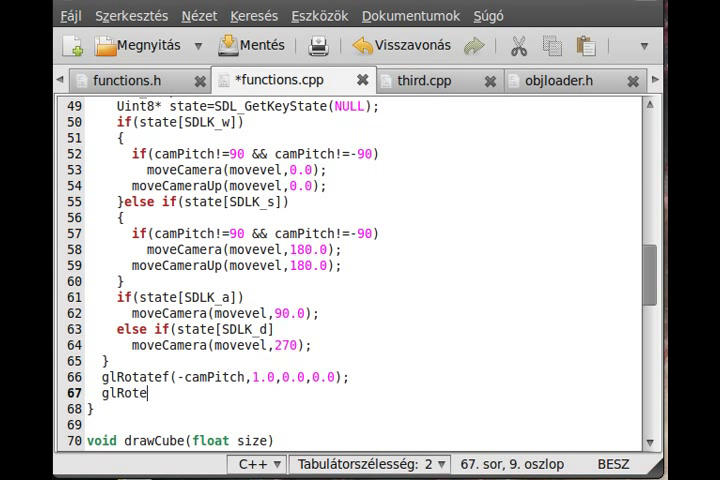
pyautogui.press('BackSpace')
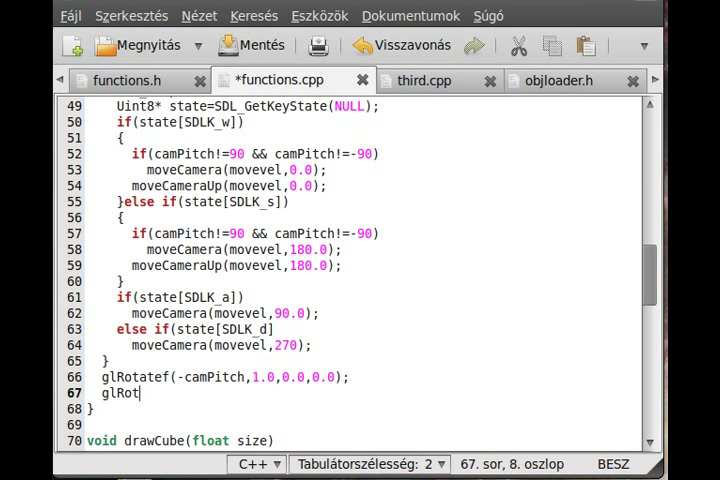
pyautogui.write('atef(')
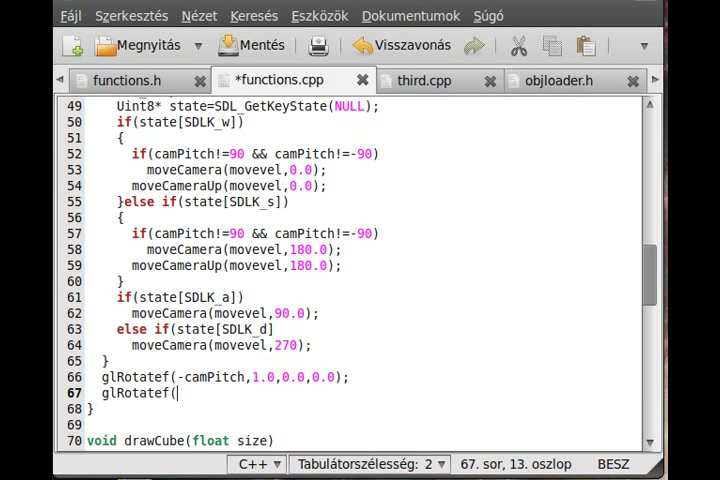
pyautogui.write('-ca')
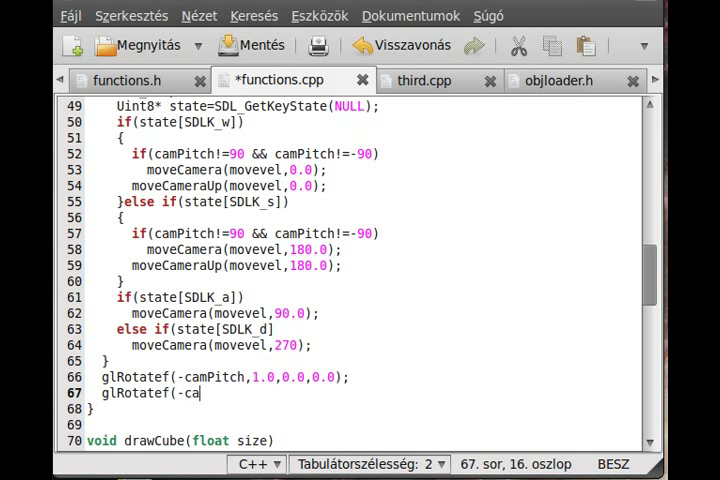
pyautogui.write('mYaw')
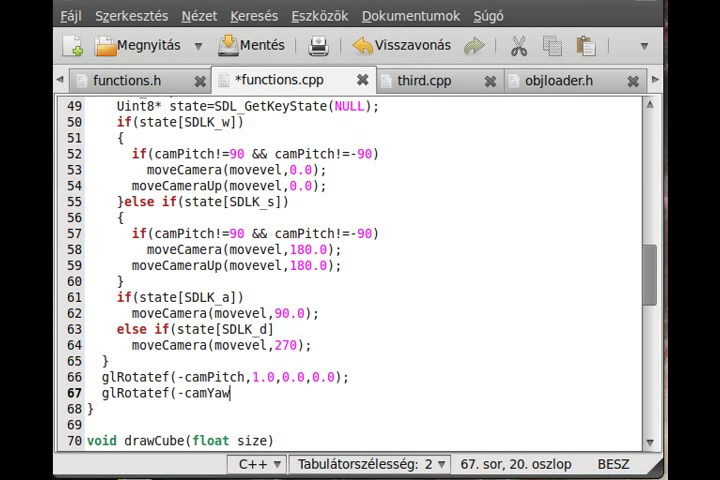
pyautogui.write(',0')
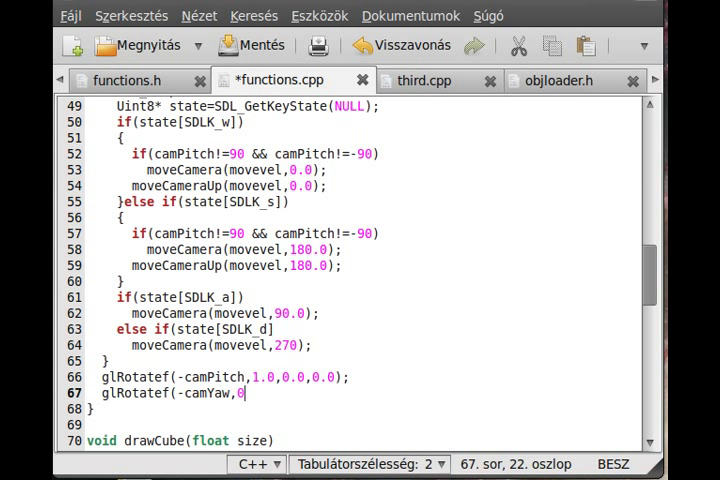
pyautogui.write('.0,1')
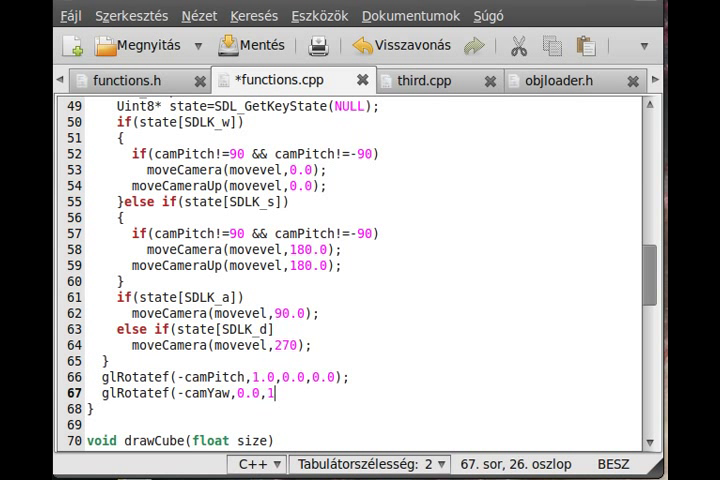
pyautogui.write('.0,0.0);')
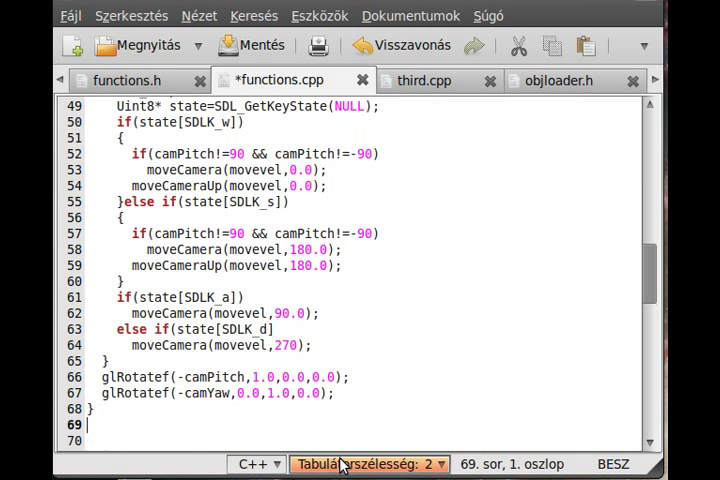
# Step: Start a new void UpdateCamera(){ function in functions.cpp
pyautogui.write('void')
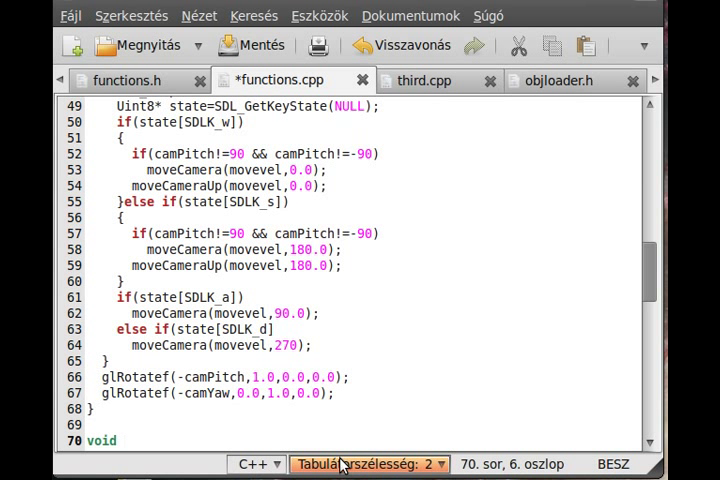
pyautogui.click(120, 440)
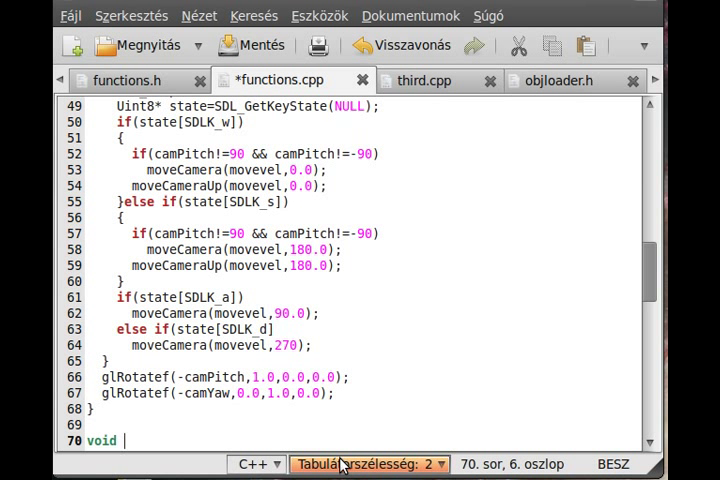
pyautogui.write('Update')
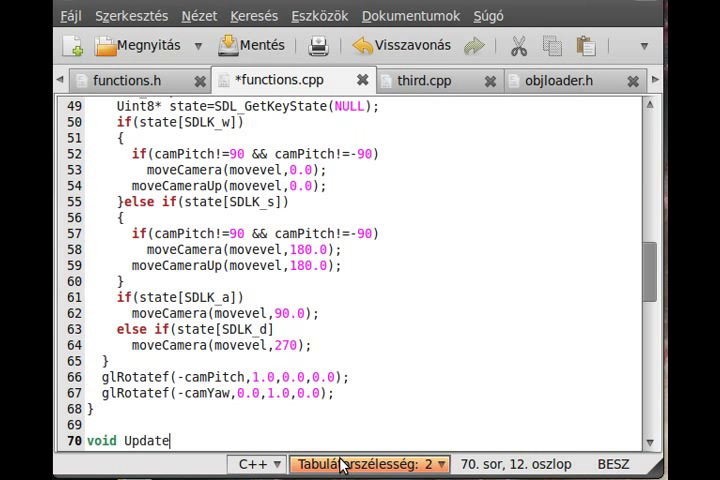
pyautogui.write('Camera')
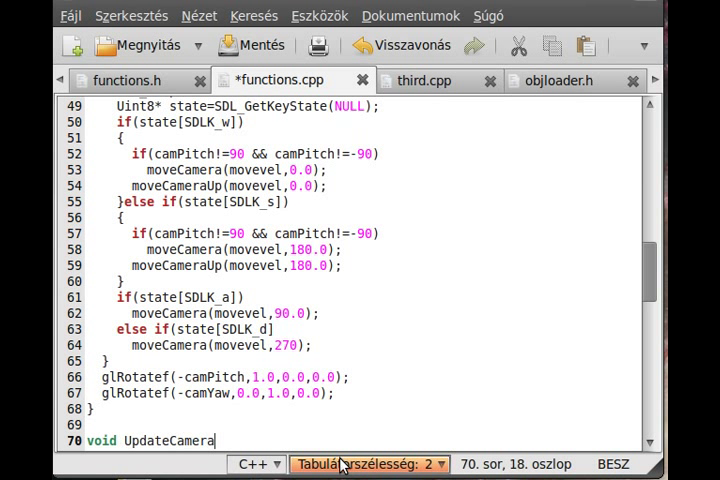
pyautogui.write('(){')
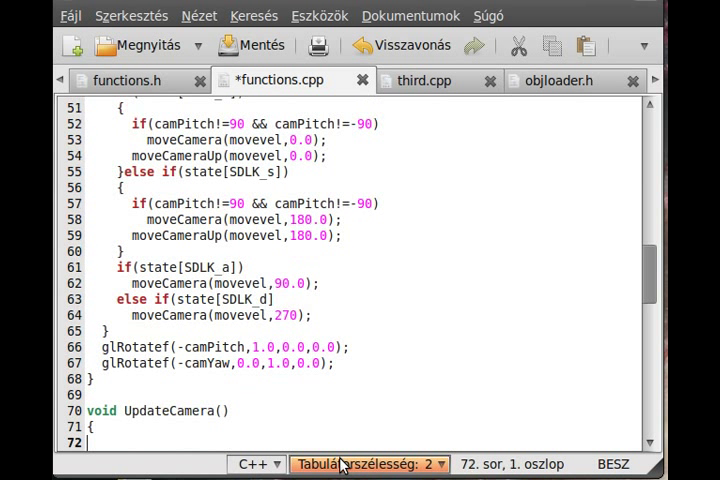
# Step: Make UpdateCamera call glTranslatef(-camX,-camY,-camZ);
pyautogui.write('g')
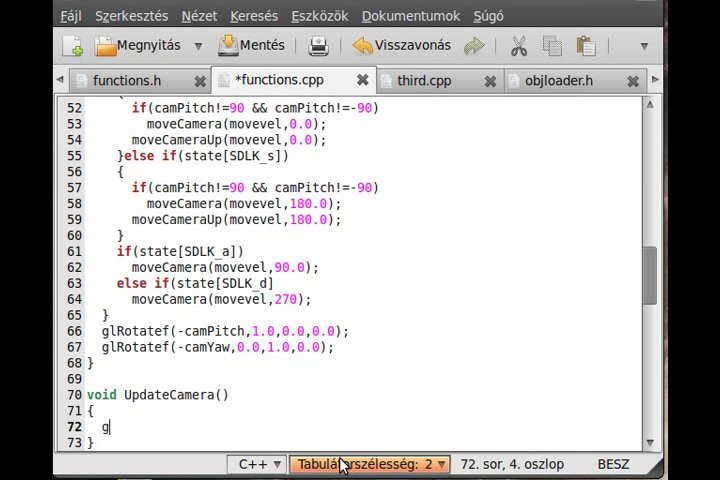
pyautogui.write('lTranslate')
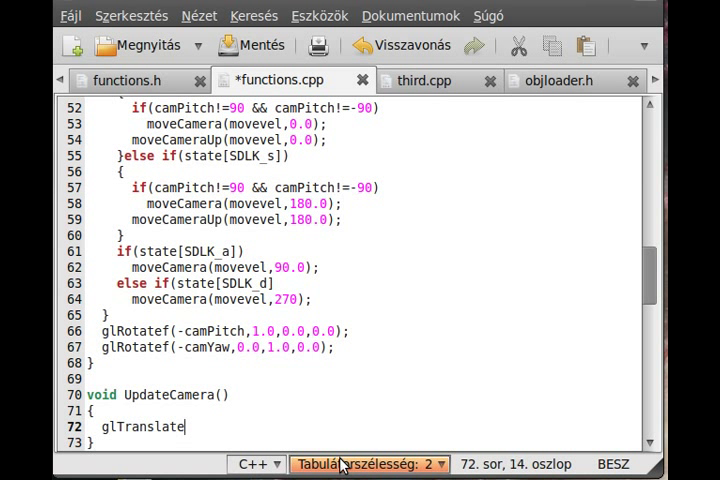
pyautogui.write('f(')
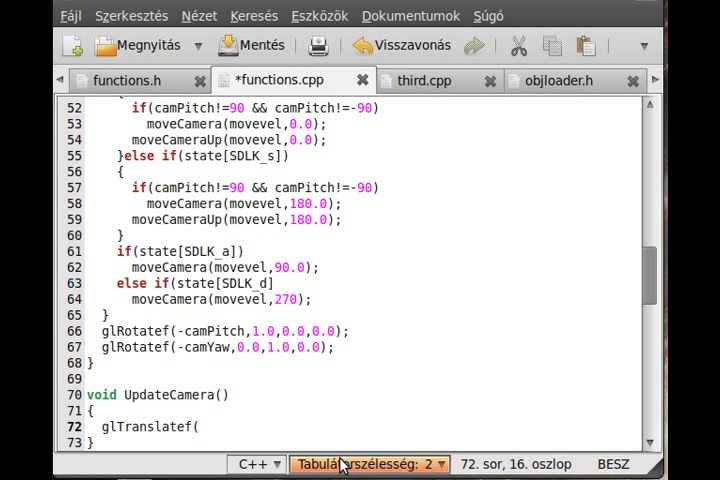
pyautogui.write('-cam')
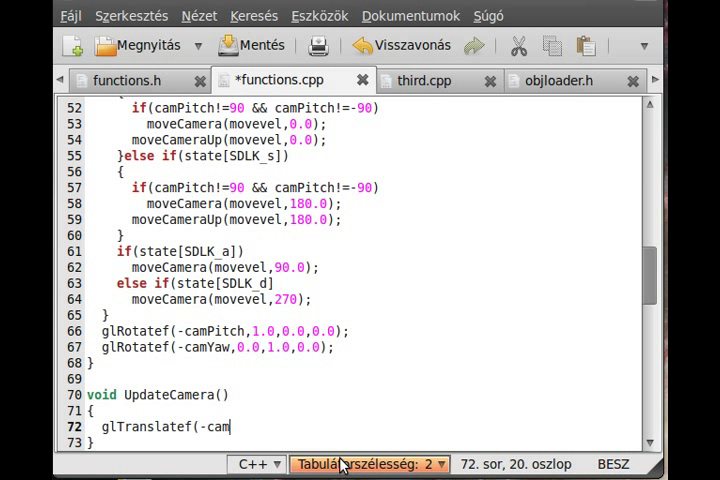
pyautogui.write('X,-camY')
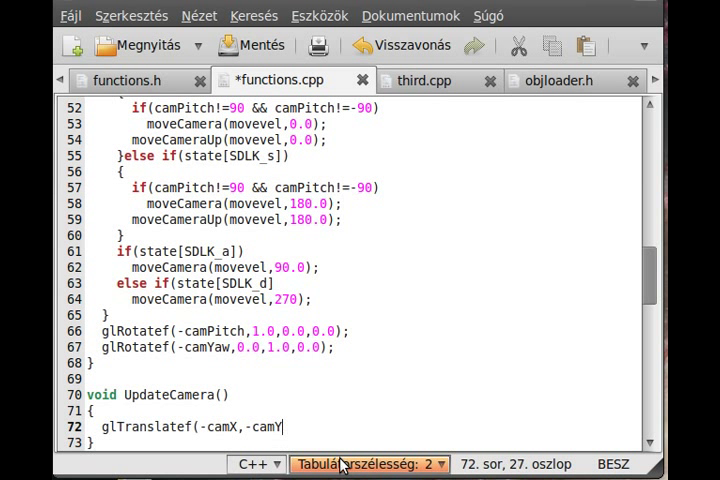
pyautogui.write('-camZ')
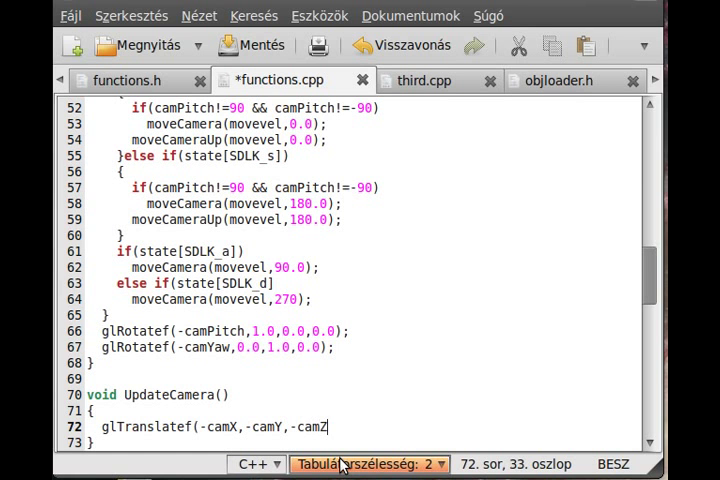
pyautogui.write(');')
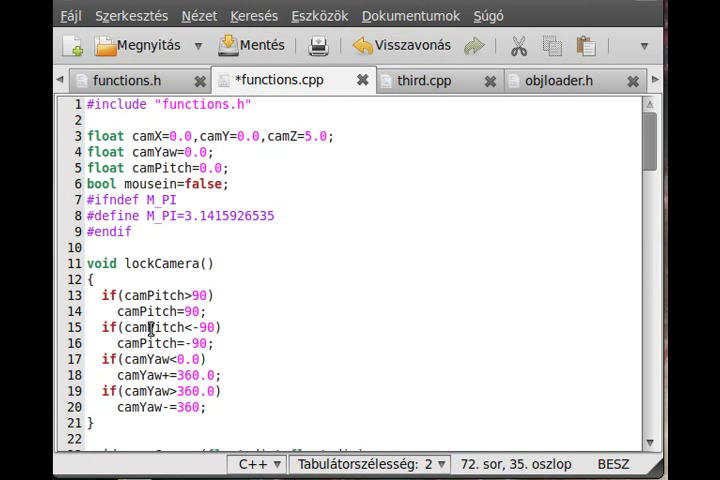
pyautogui.moveTo(204, 200)
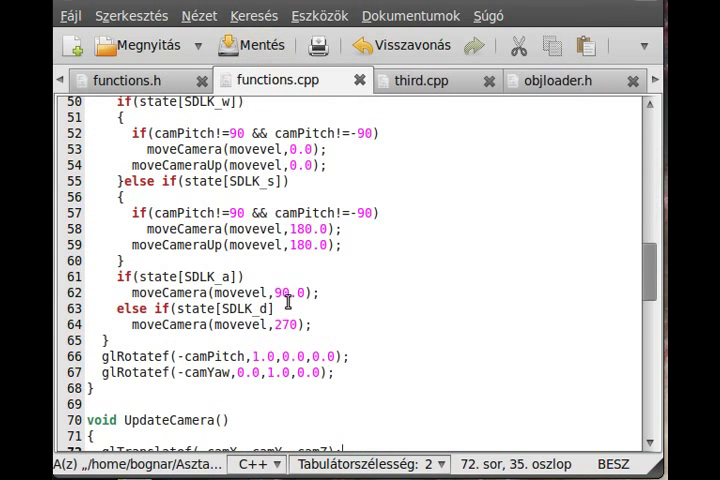
# Step: Check UpdateCamera in the saved functions.cpp and switch to third.cpp
pyautogui.scroll(-3)
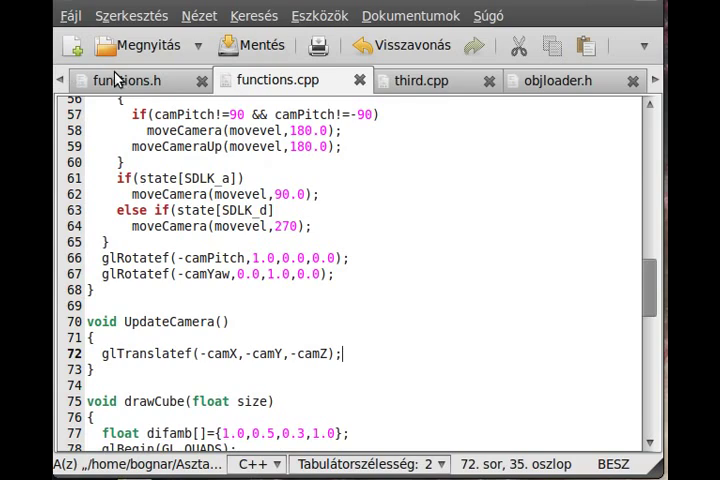
pyautogui.click(126, 80)
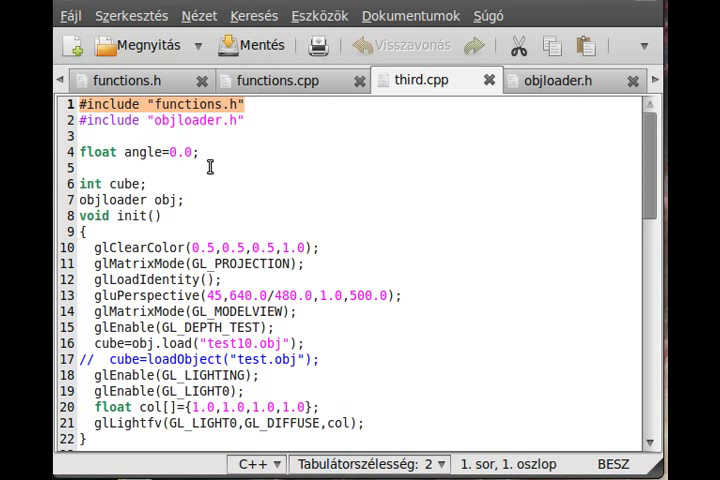
pyautogui.moveTo(278, 326)
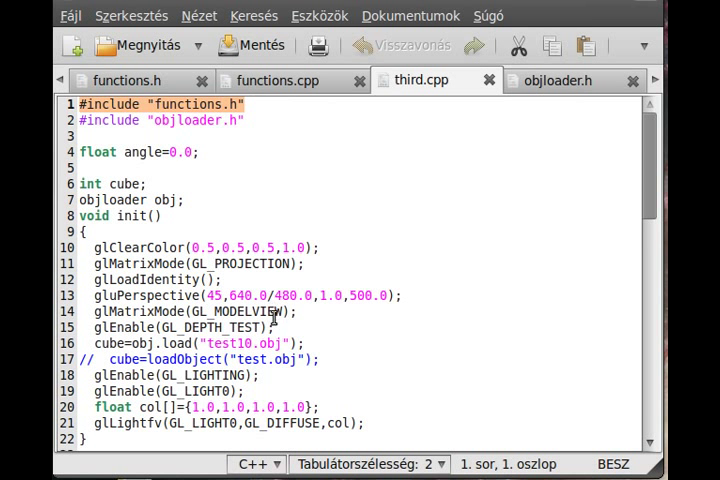
# Step: Scroll down to the display function in third.cpp with its glTranslatef and glRotatef lines
pyautogui.scroll(-3)
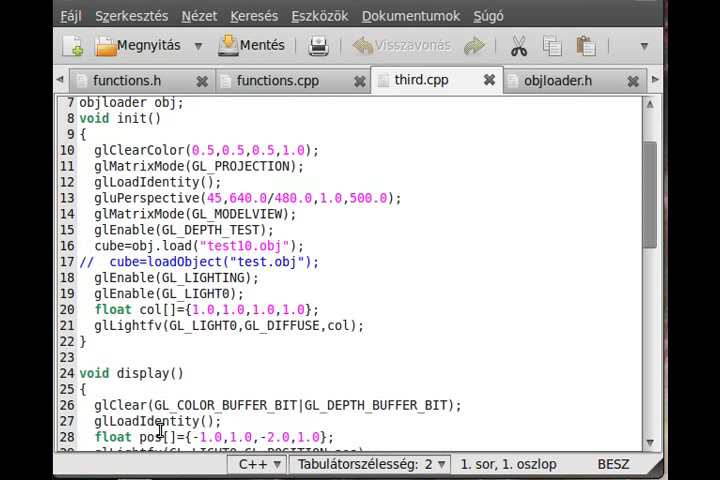
pyautogui.scroll(-3)
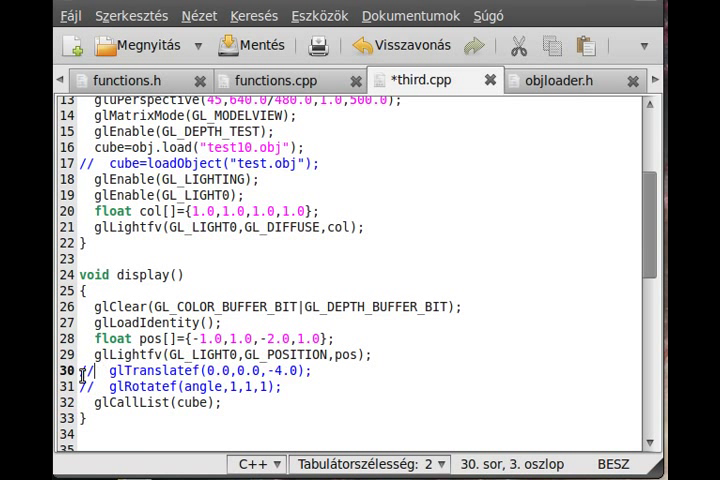
pyautogui.moveTo(148, 388)
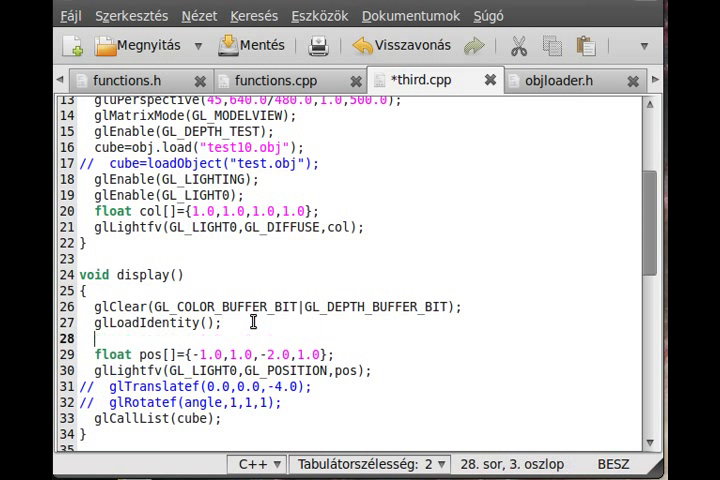
# Step: Add Control(0.2,0.2,mousein); right after glLoadIdentity() in display()
pyautogui.write('Con')
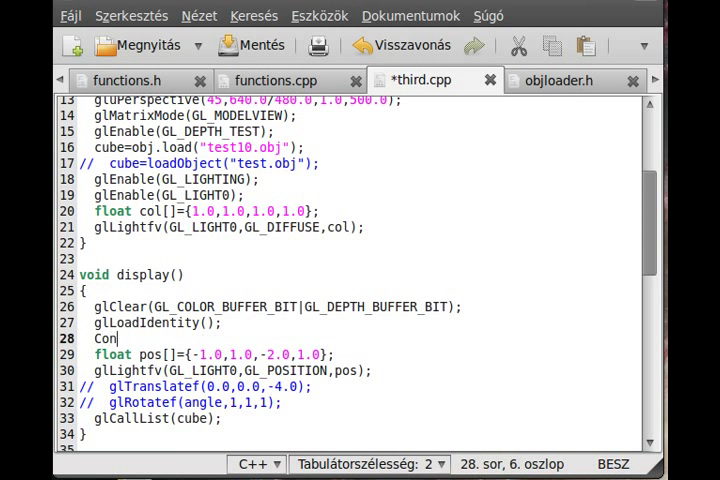
pyautogui.write('trol(')
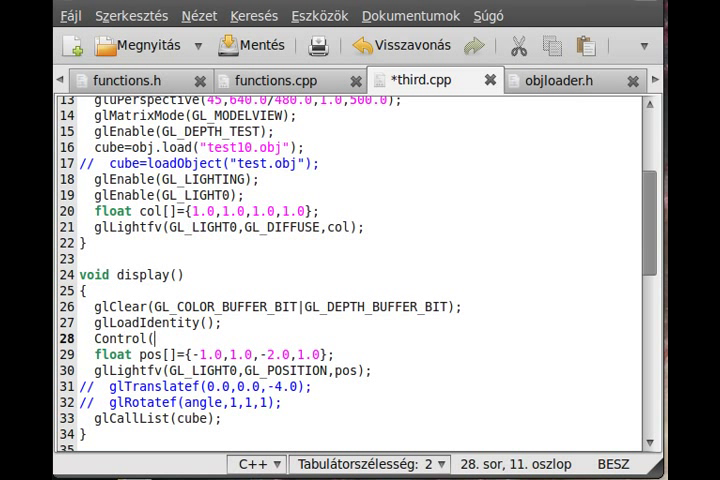
pyautogui.write('0.2')
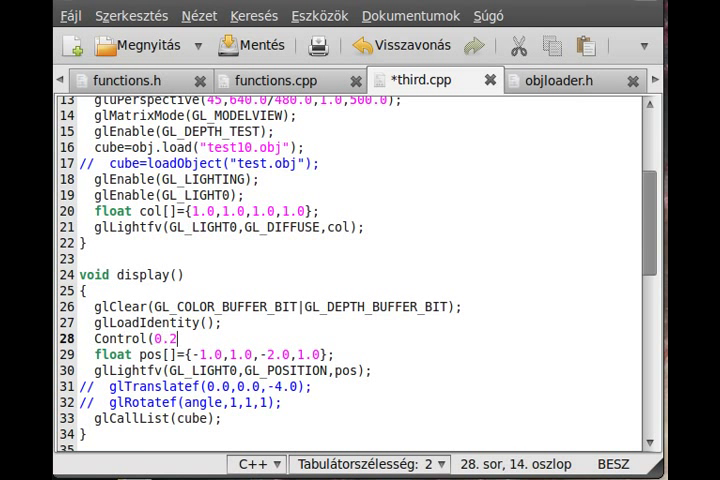
pyautogui.write(',0.2,')
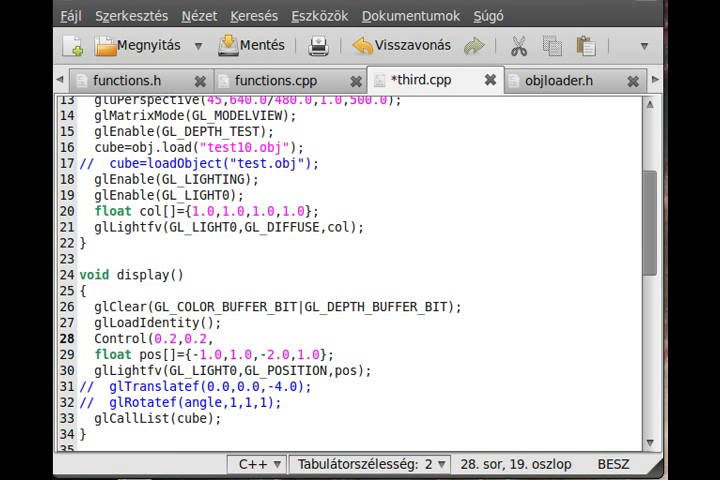
pyautogui.click(216, 340)
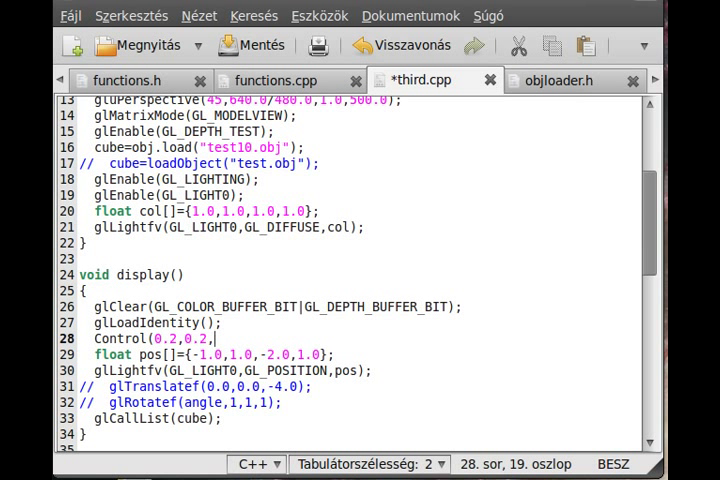
pyautogui.write('mous')
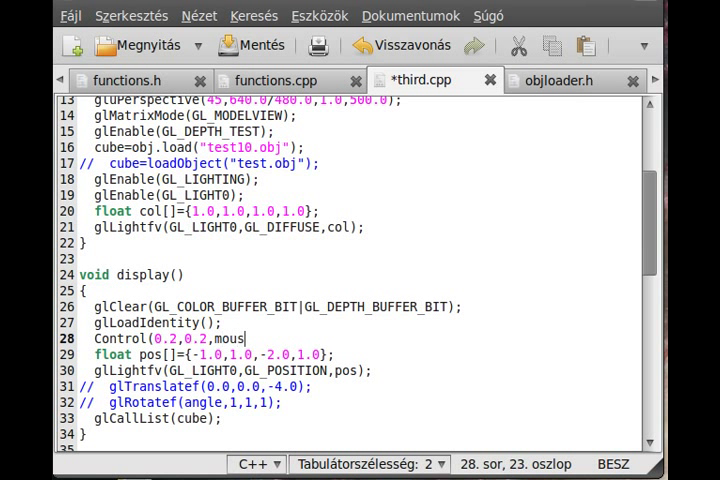
pyautogui.write('ein);')
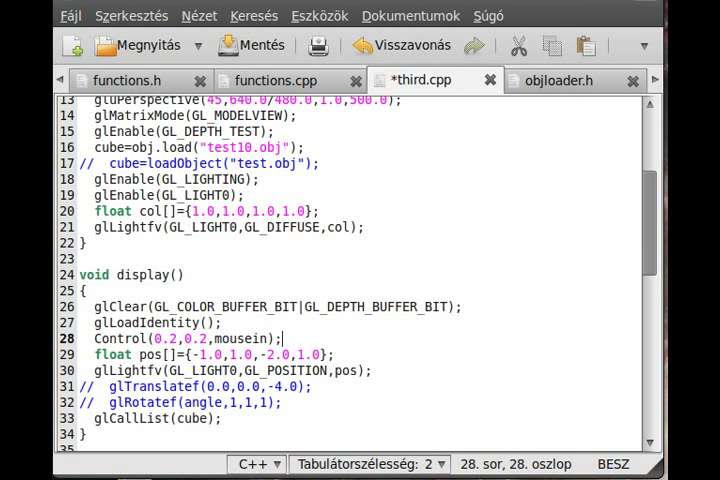
pyautogui.moveTo(218, 342)
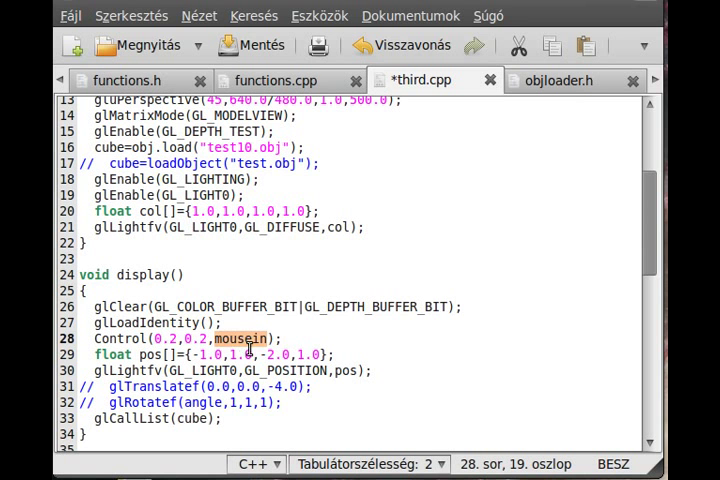
# Step: Save third.cpp and scroll down to the event-loop switch
pyautogui.click(252, 44)
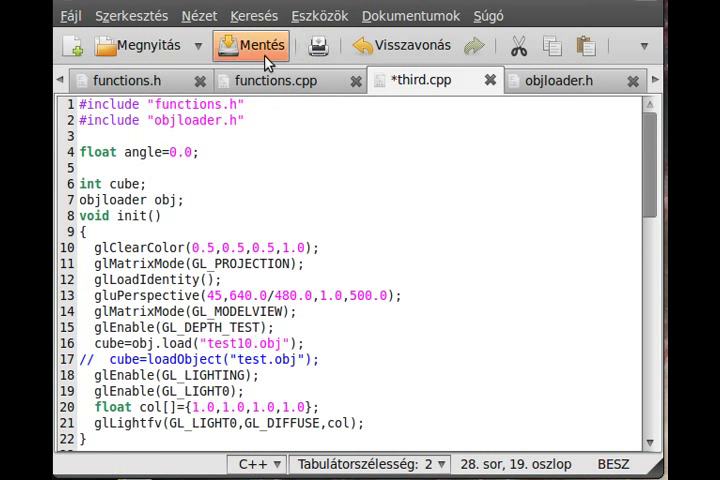
pyautogui.click(270, 80)
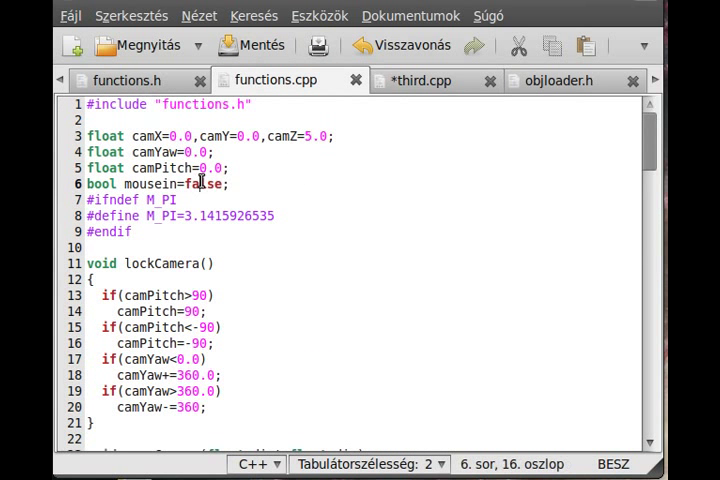
pyautogui.click(422, 80)
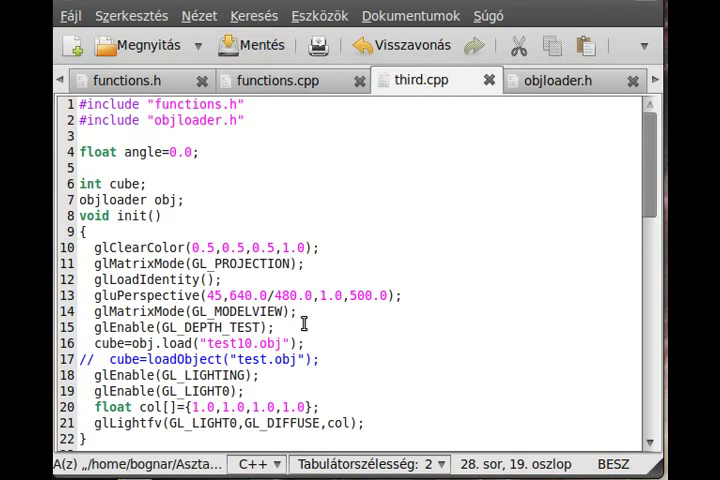
pyautogui.scroll(-3)
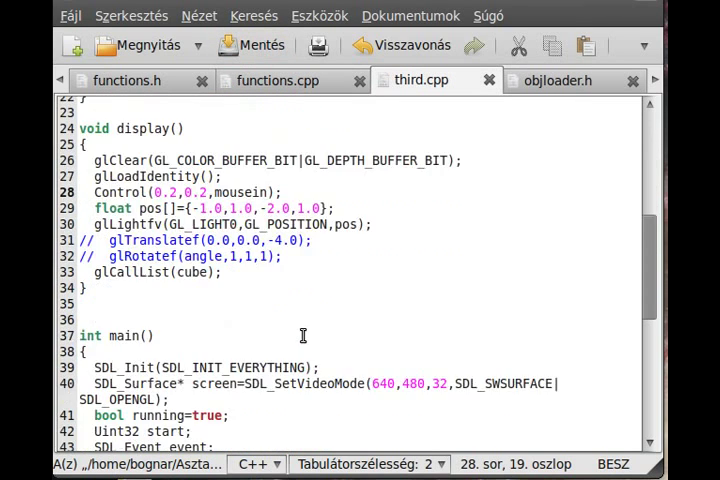
pyautogui.scroll(-3)
pyautogui.write('case')
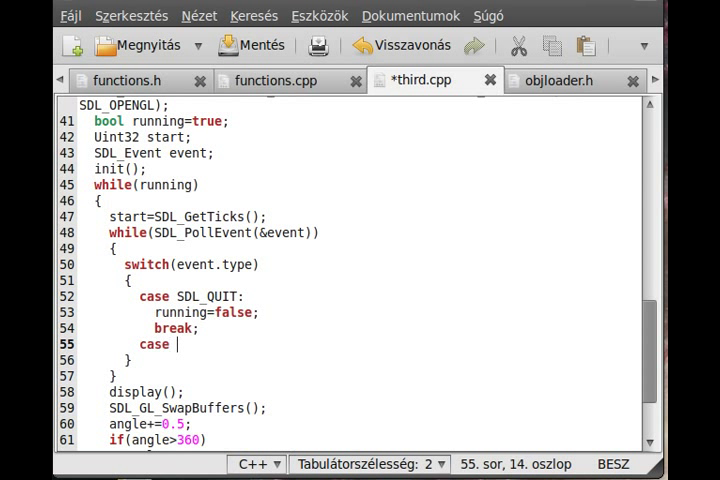
# Step: Add a case SDL_MOUSEBUTTONDOWN: label to the event switch
pyautogui.write('SDL')
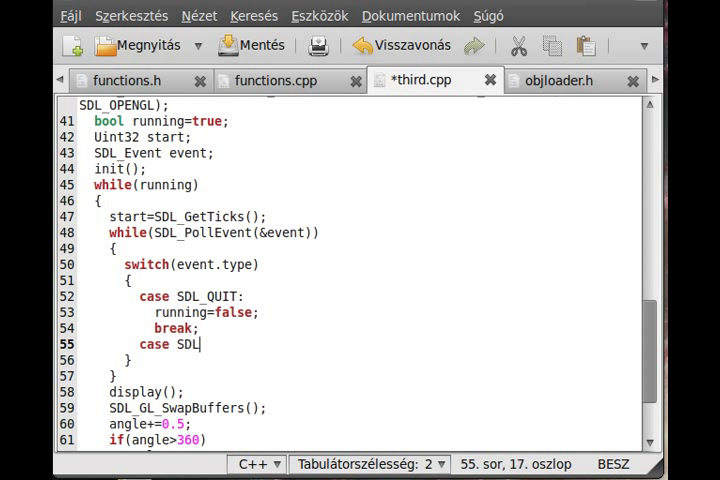
pyautogui.write('_MOUSEDO')
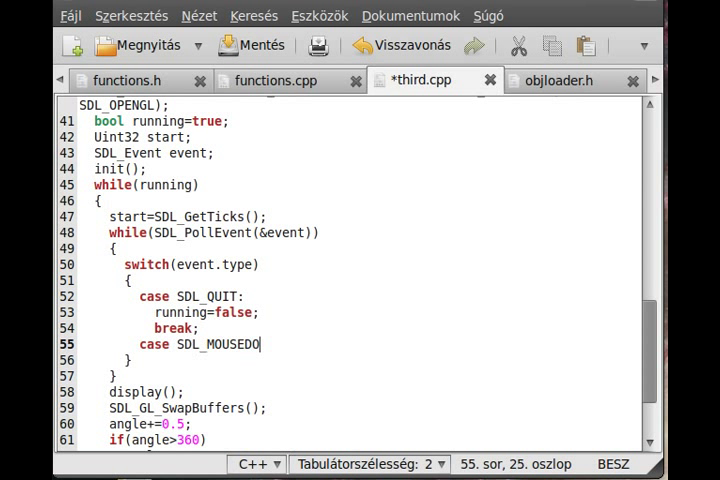
pyautogui.write('WN')
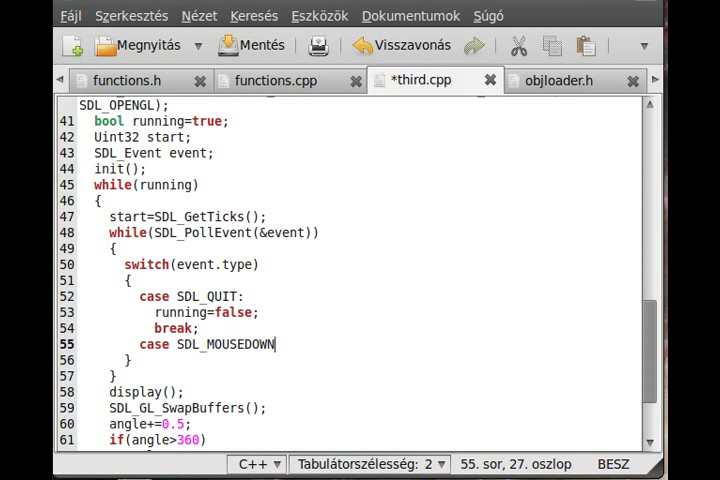
pyautogui.moveTo(340, 340)
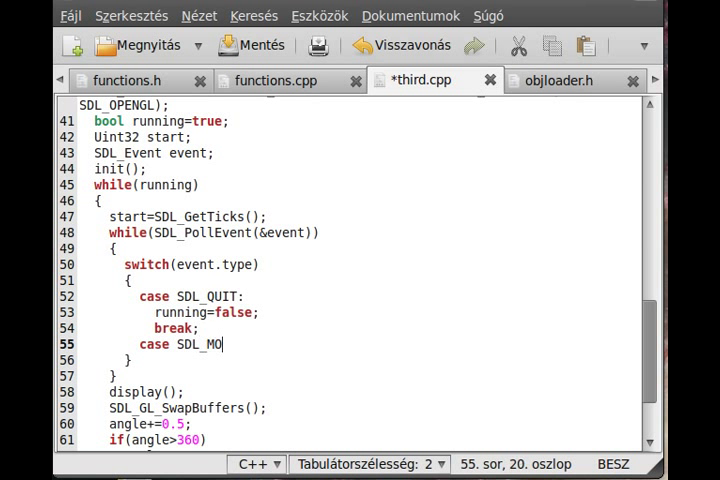
pyautogui.write('USEBUT')
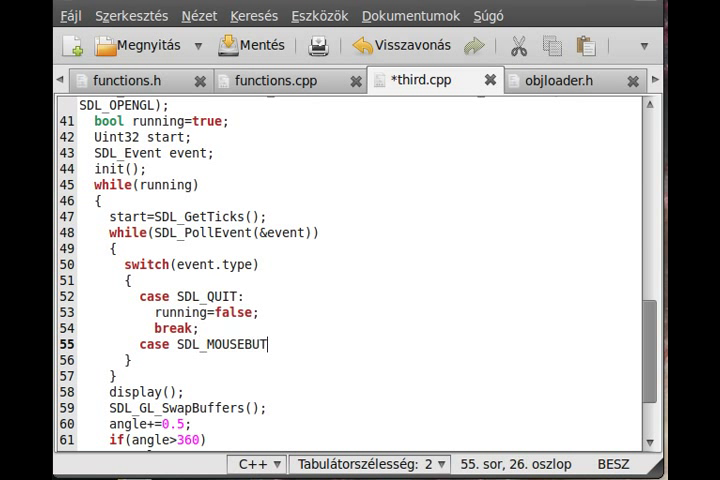
pyautogui.write('TONDOWN:')
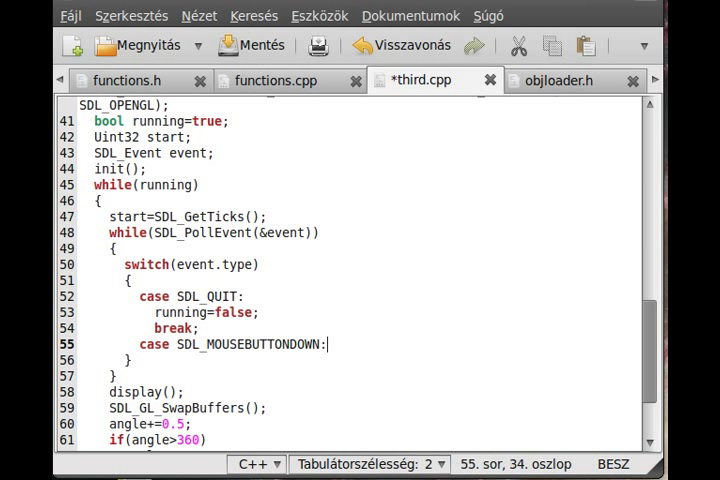
pyautogui.press('Return')
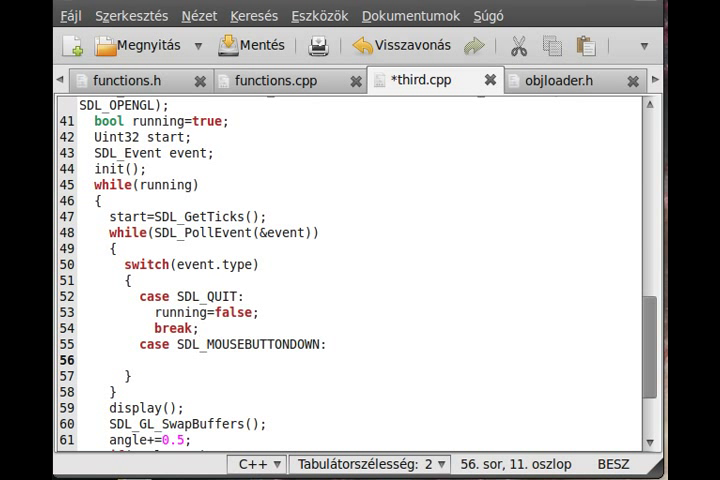
# Step: In the case, set mousein=true, call SDL_ShowCursor(SDL_DISABLE); and break
pyautogui.click(156, 360)
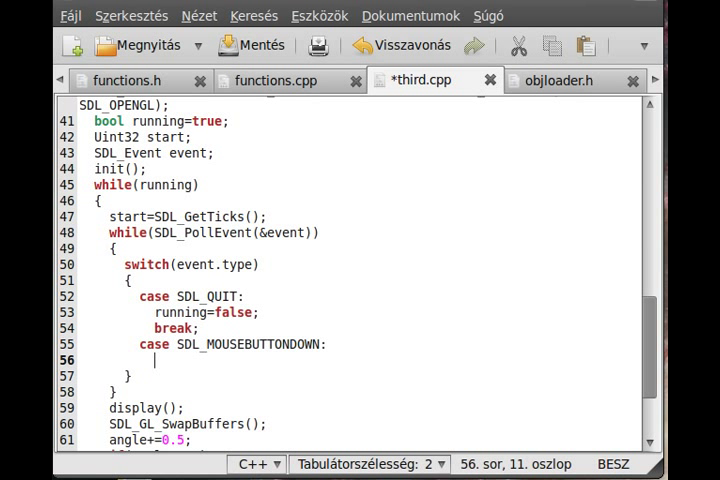
pyautogui.write('mousein')
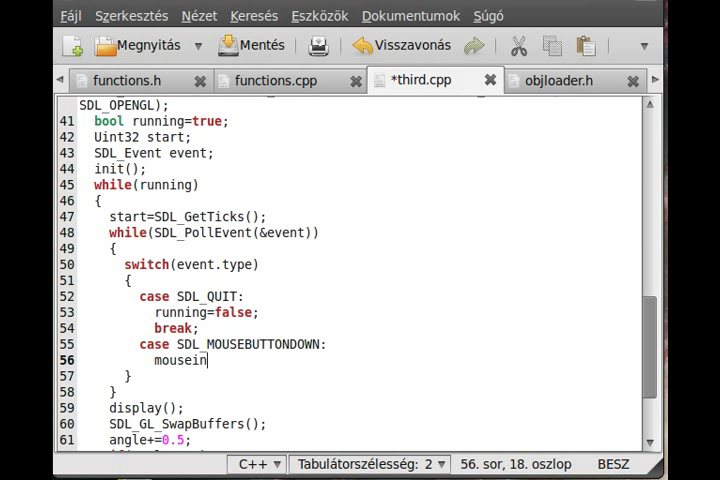
pyautogui.write('=true;')
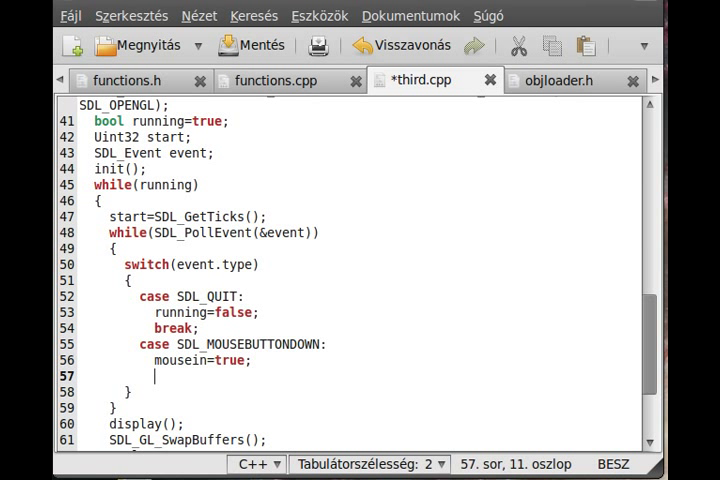
pyautogui.write('SDL_Show')
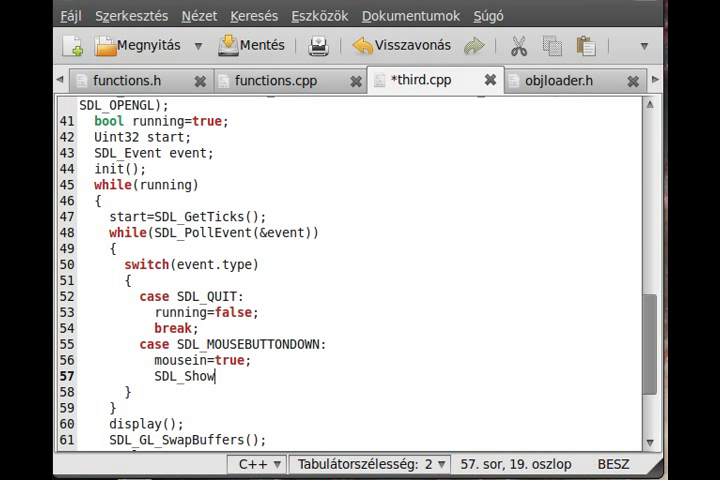
pyautogui.write('Cursor')
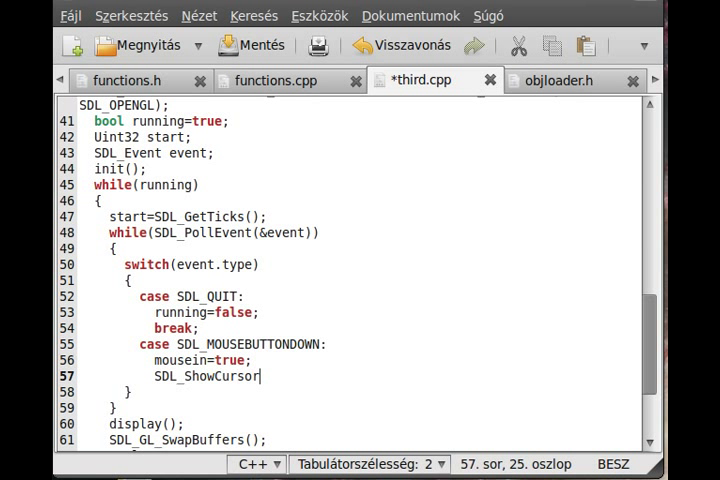
pyautogui.write('(SDL_DI')
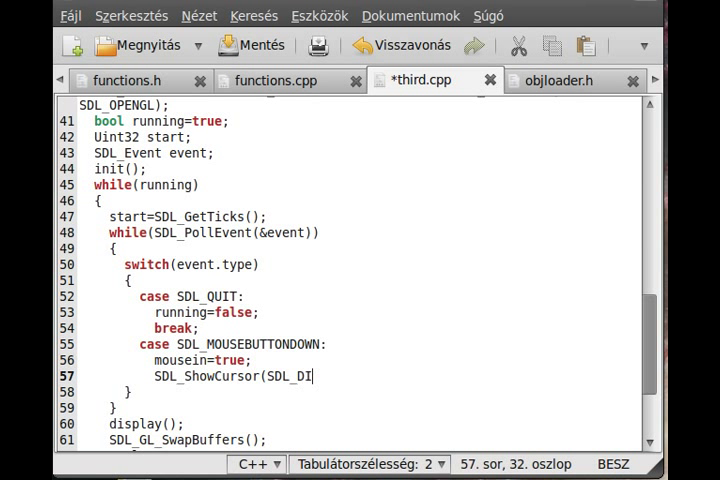
pyautogui.write('SABEL')
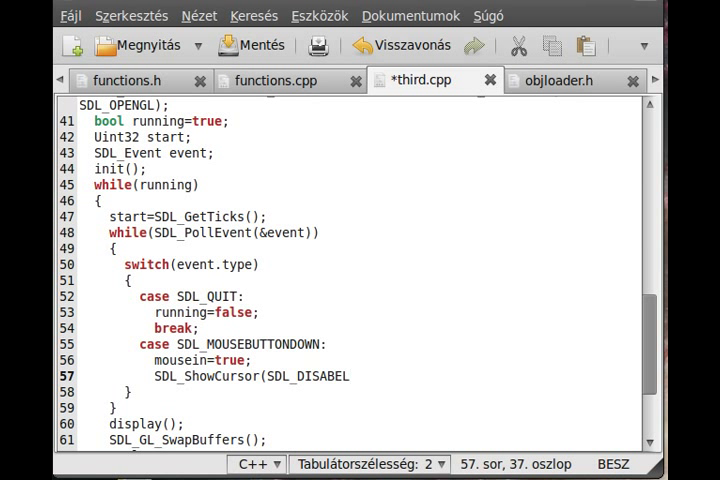
pyautogui.write('LE);')
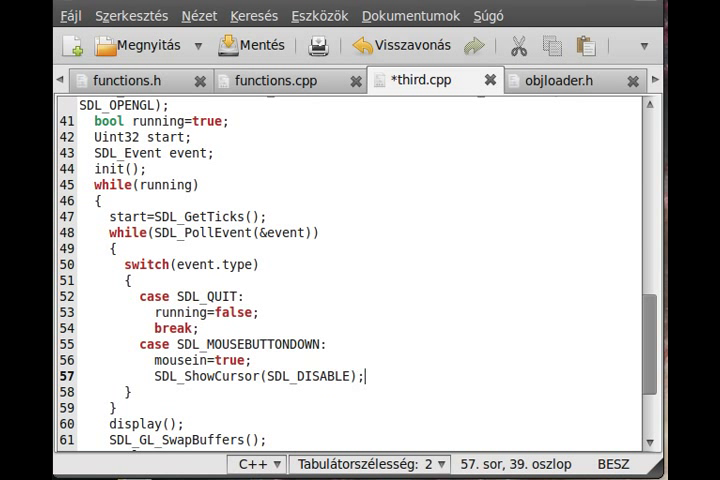
pyautogui.write('break;')
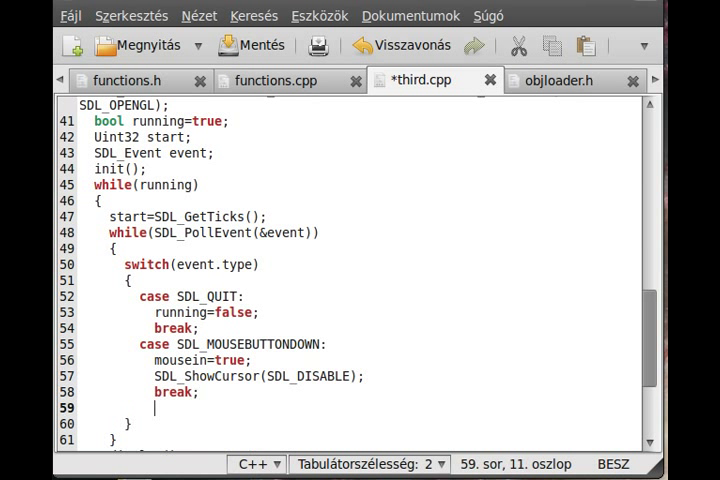
# Step: Add 'case SDL_KEYDOWN:' with the if(event.key.keysym.sym==SDLK_p) check in third.cpp
pyautogui.write('case')
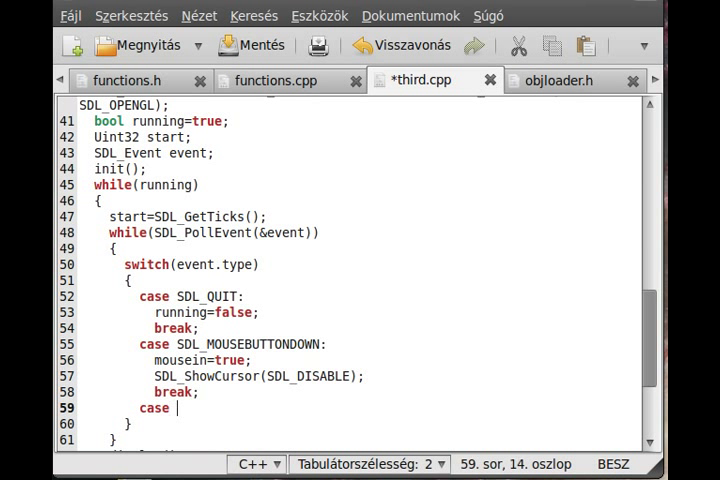
pyautogui.write('SDL')
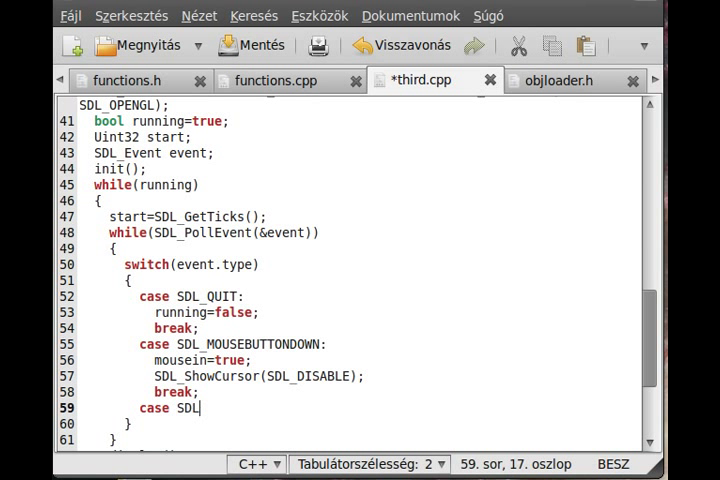
pyautogui.write('_KEYDOWN:')
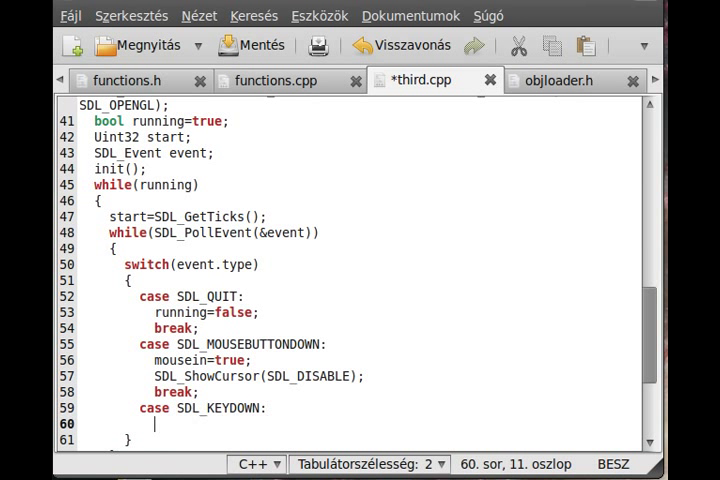
pyautogui.write('if(')
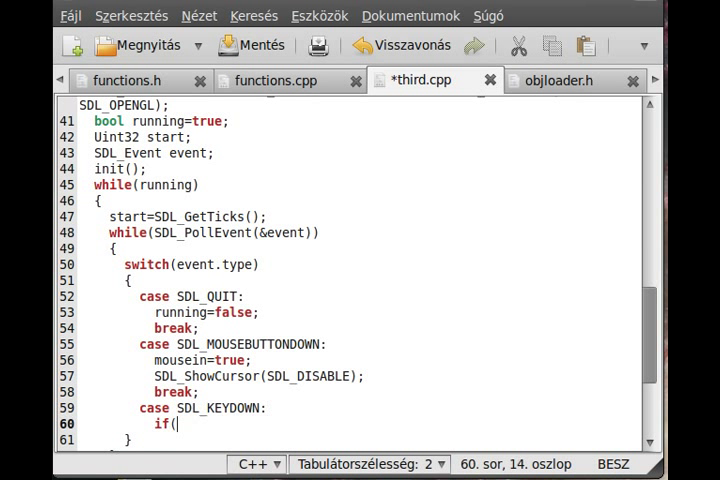
pyautogui.write('event.key.k')
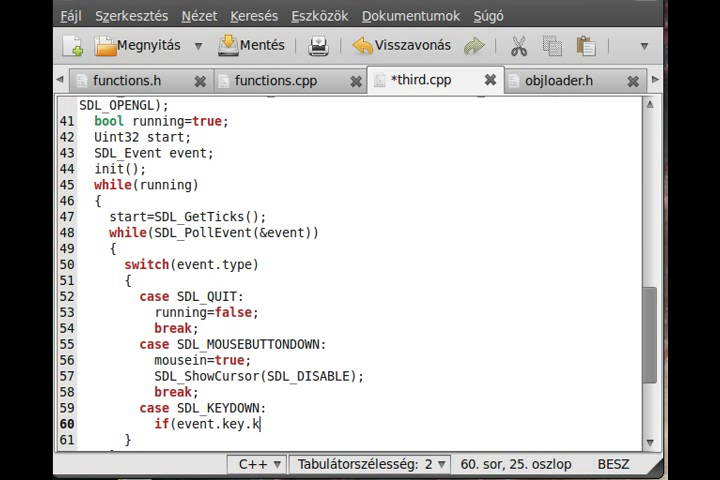
pyautogui.write('eysym.s')
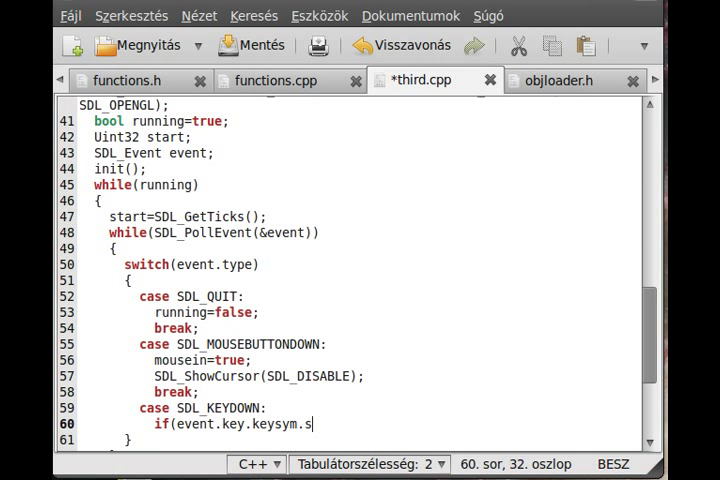
pyautogui.write('ym')
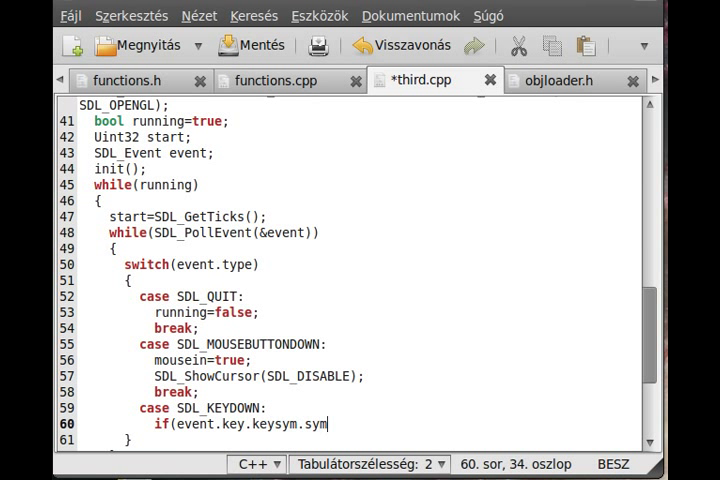
pyautogui.write(')')
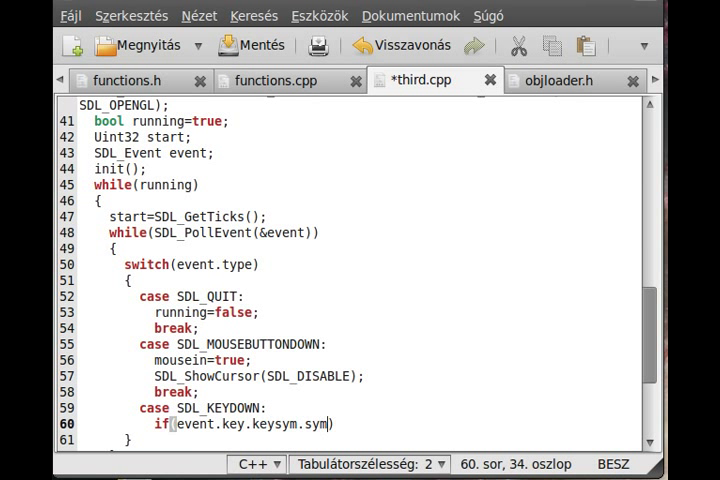
pyautogui.write('==')
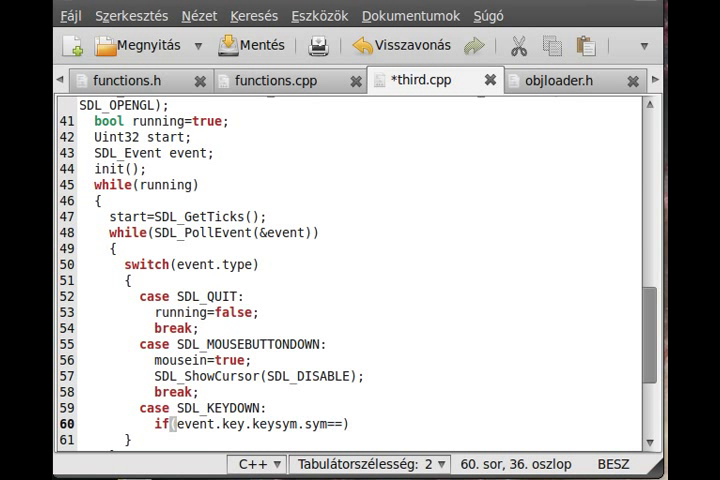
pyautogui.write('SLD')
pyautogui.write('{')
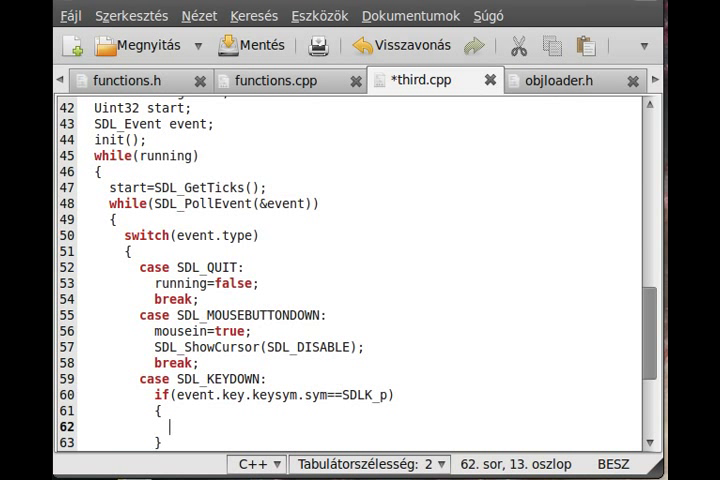
# Step: In the P branch set mousein=false; and call SDL_ShowCursor(SDL_Enable);
pyautogui.write('mousei')
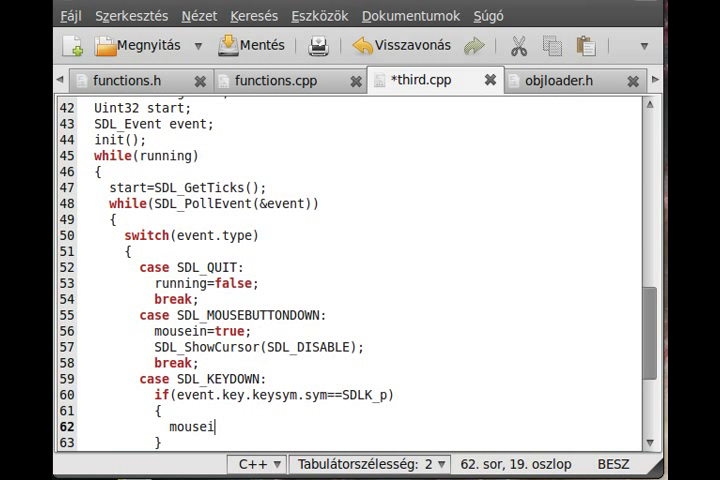
pyautogui.write('n=false;')
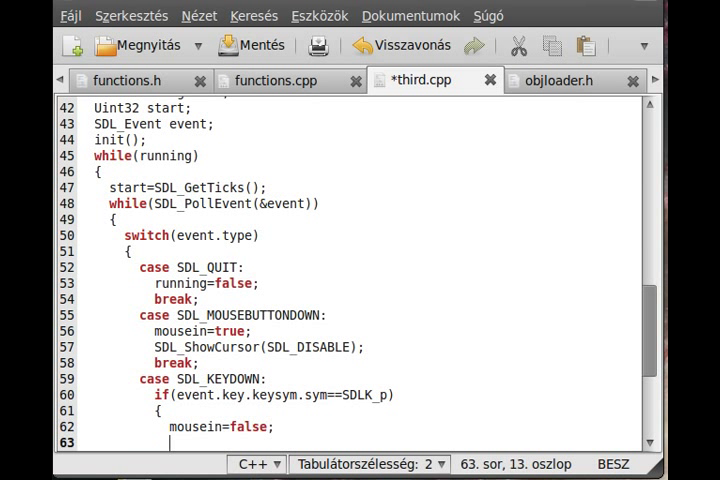
pyautogui.write('SDLShowCursor')
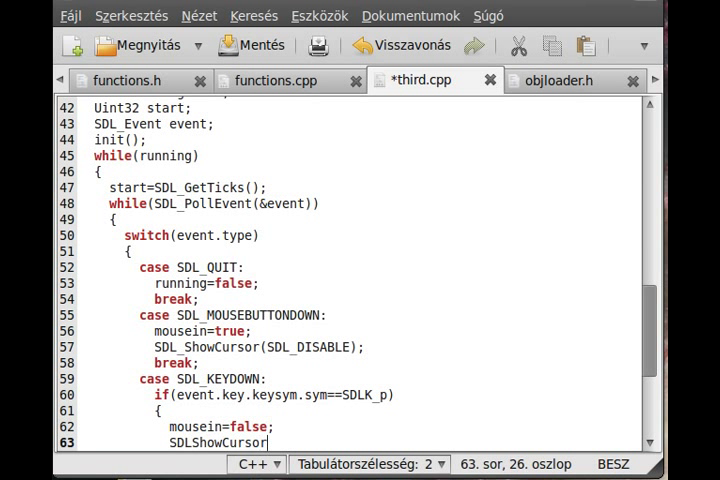
pyautogui.write('(SDL_Enable')
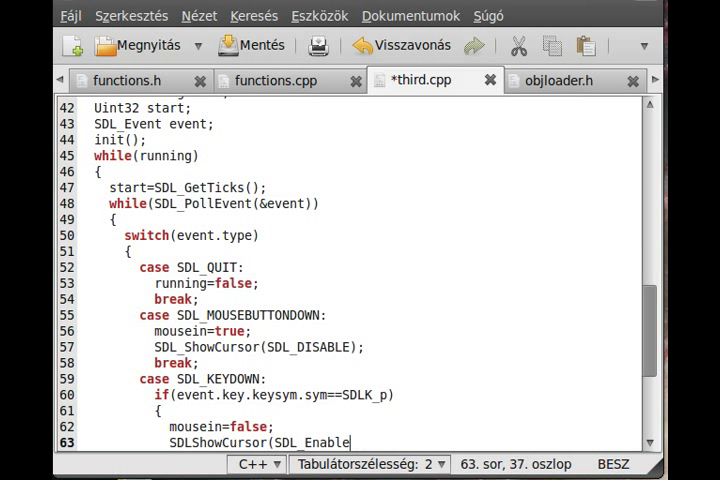
pyautogui.write(');')
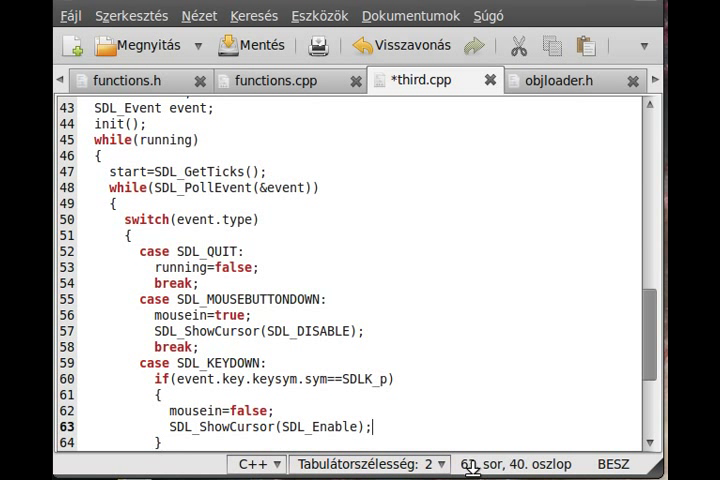
# Step: Add break to the P branch and an SDLK_ESCAPE check setting running=false; break;, then save third.cpp
pyautogui.write('break;')
pyautogui.write('if(event.key.keysym.sym==SDLK_p')
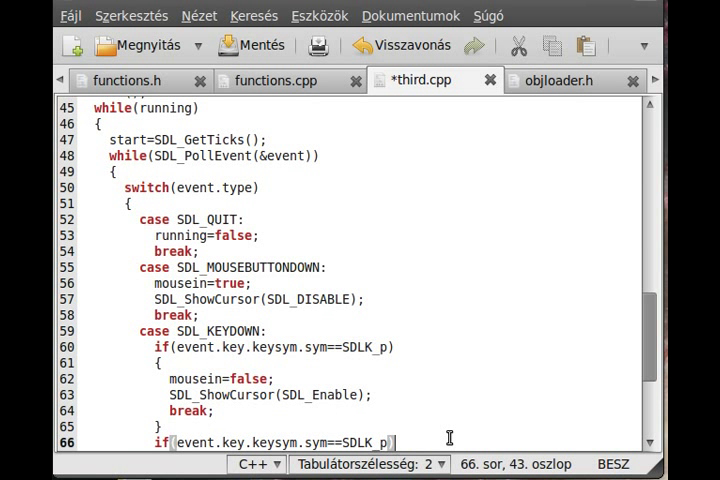
pyautogui.write('ESA')
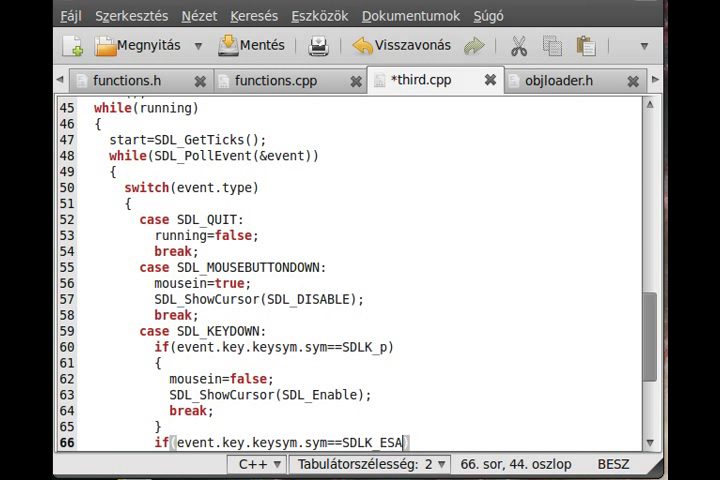
pyautogui.write('XA')
pyautogui.write('}')
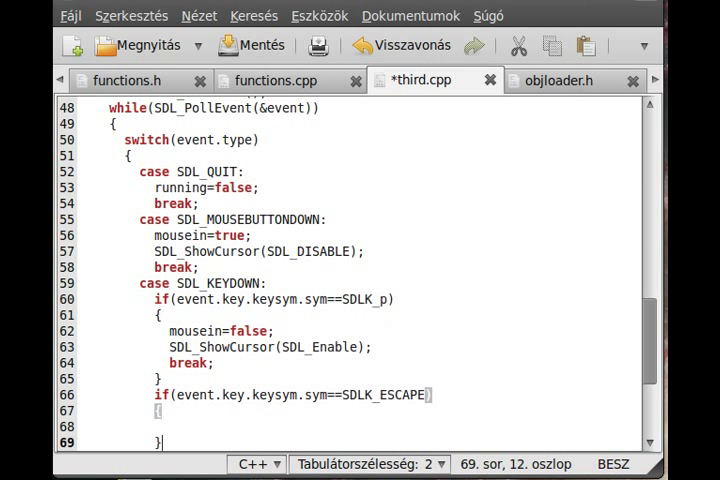
pyautogui.write('runn')
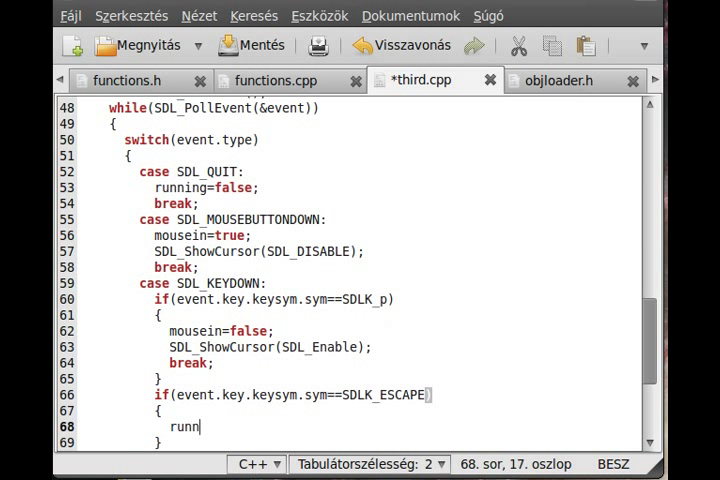
pyautogui.write('ing=false;')
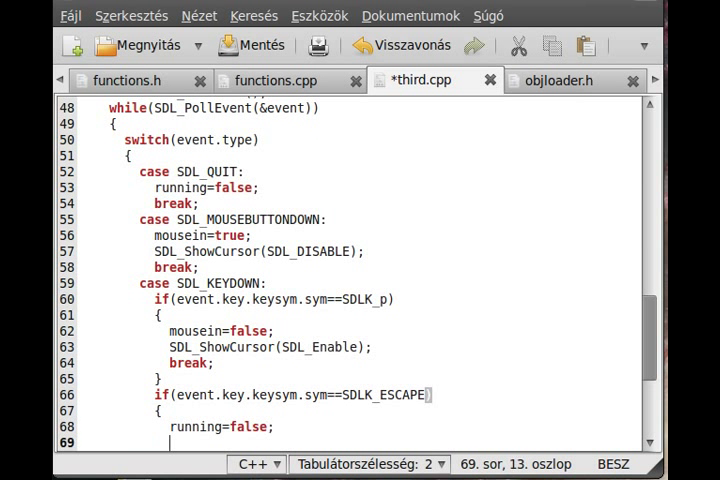
pyautogui.write('break;')
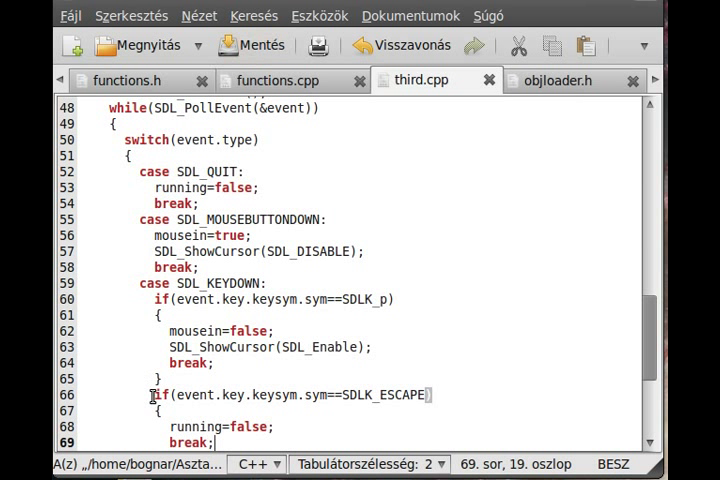
pyautogui.click(150, 394)
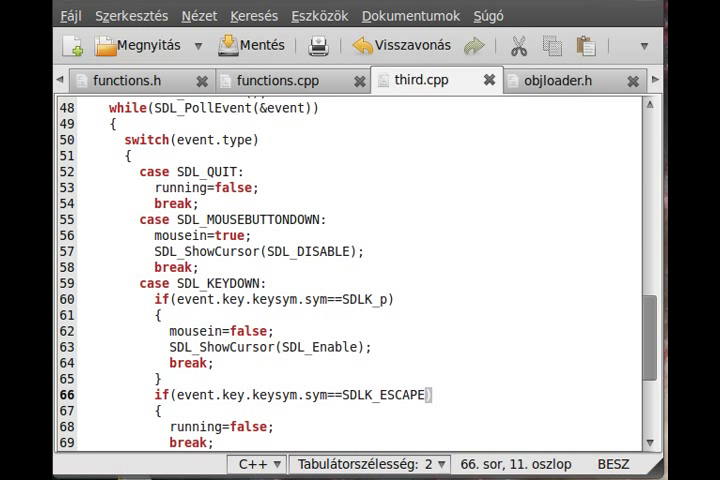
pyautogui.moveTo(304, 80)
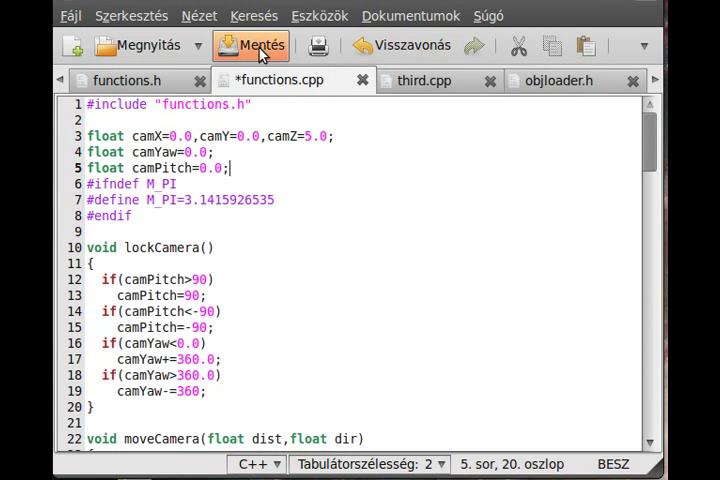
# Step: Back in third.cpp, declare bool mousein=false; in main before the while(running) loop
pyautogui.click(424, 80)
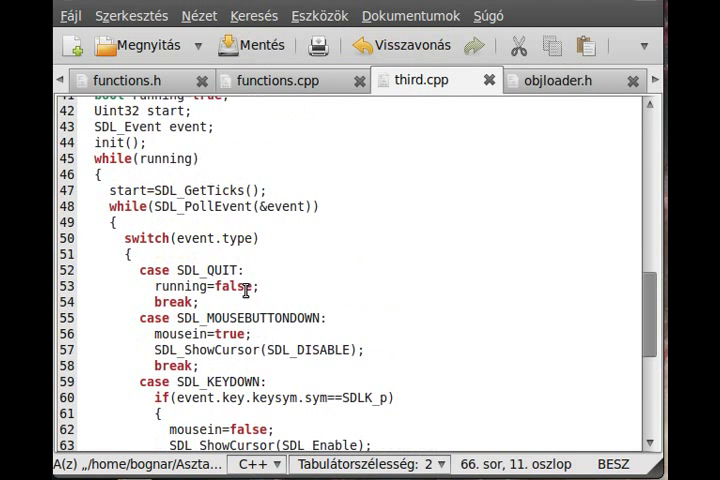
pyautogui.scroll(3)
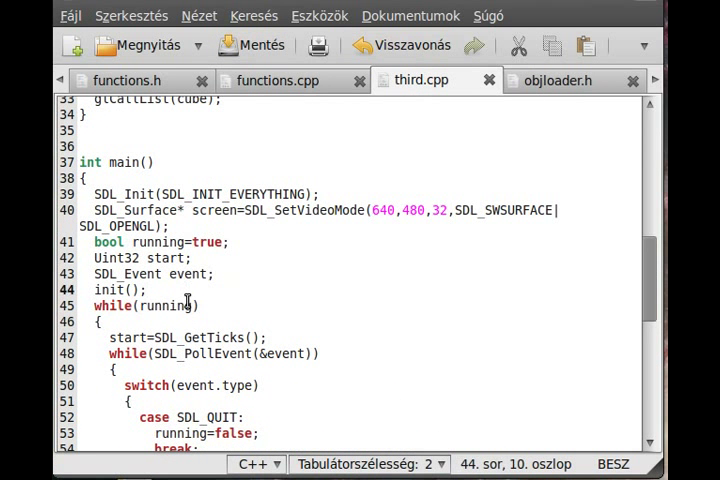
pyautogui.write('bool mousein=false;')
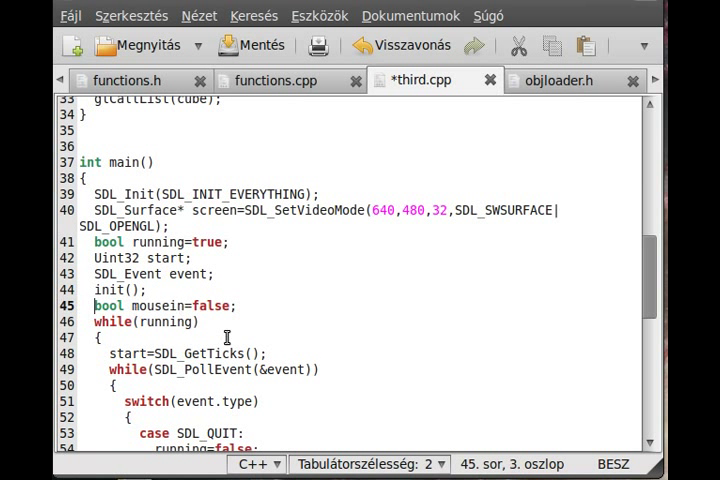
pyautogui.scroll(-3)
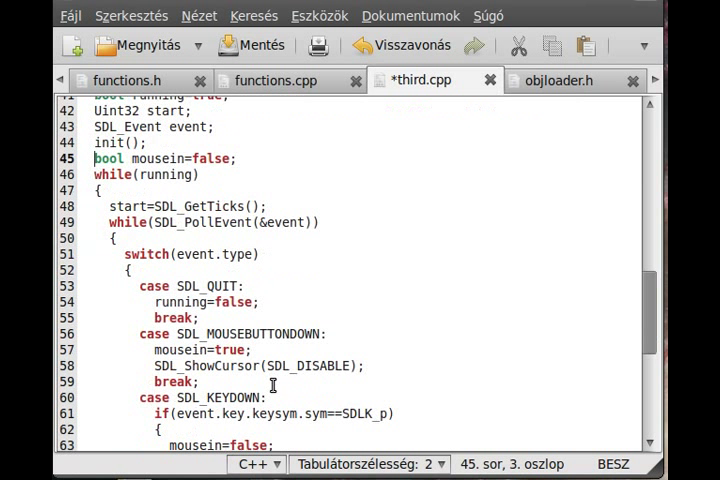
pyautogui.scroll(3)
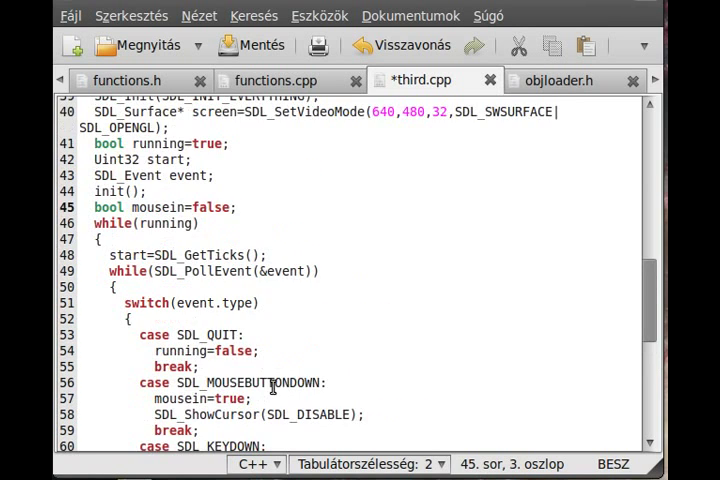
pyautogui.scroll(3)
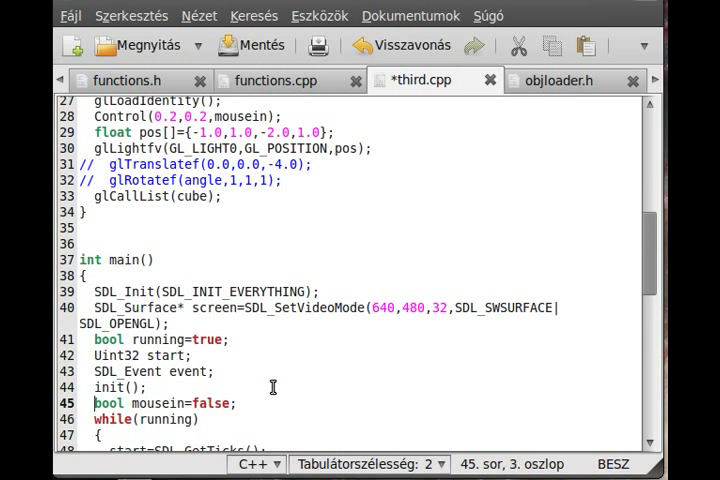
pyautogui.scroll(3)
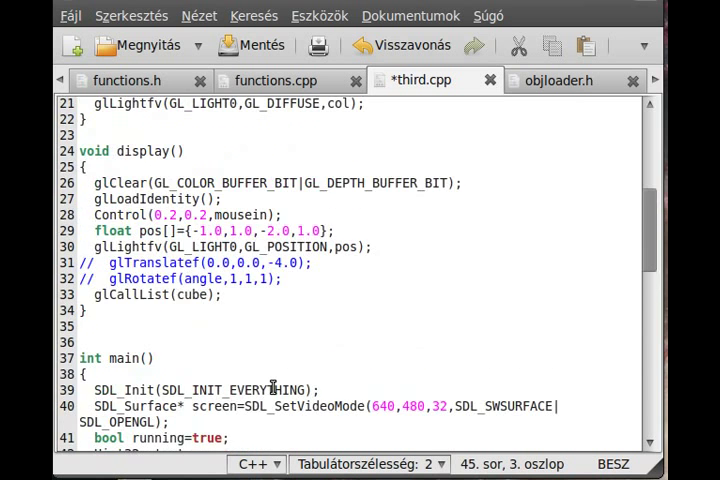
pyautogui.scroll(-3)
pyautogui.write('x')
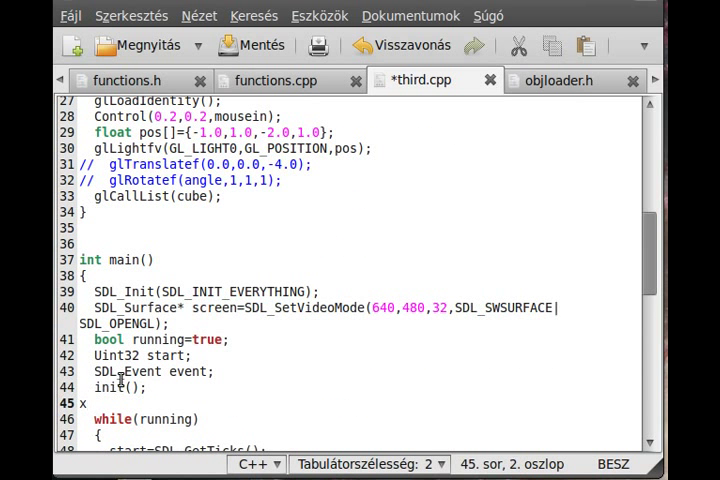
# Step: Re-enter the bool mousein=false; declaration and cut that line out of main to move it
pyautogui.write('bool mousein=false;')
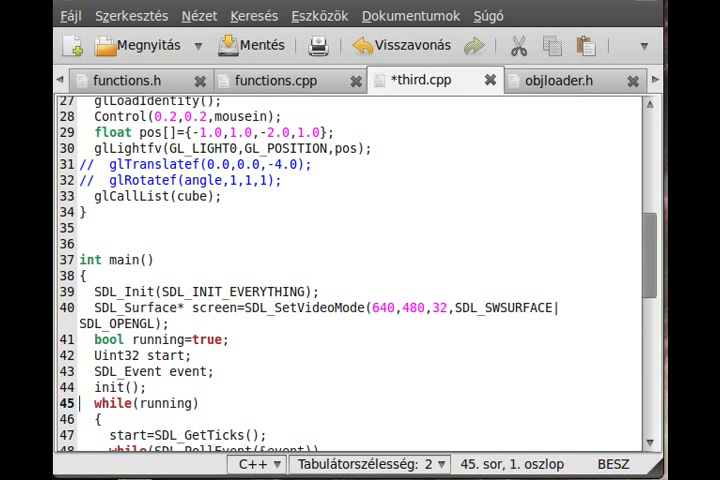
pyautogui.write('bool mousein=false;')
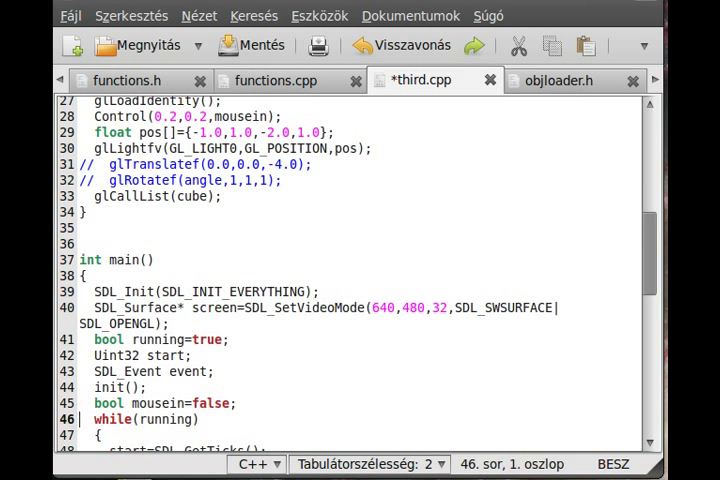
pyautogui.click(160, 404)
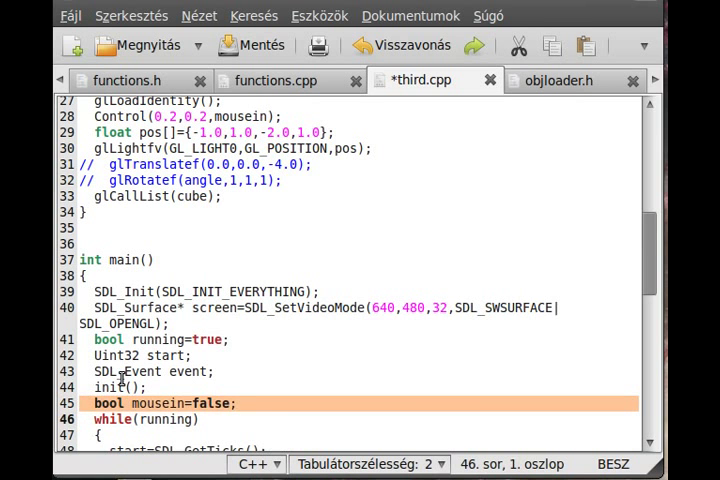
pyautogui.scroll(3)
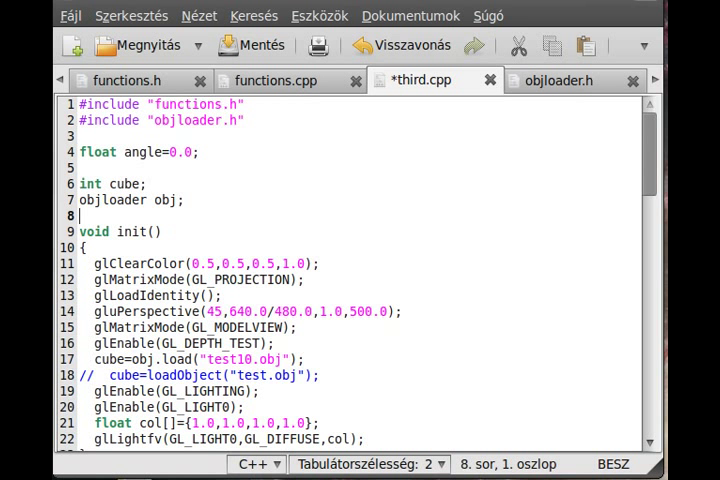
# Step: Paste bool mousein=false; as a global below objloader obj; and change SDL_Enable to SDL_ENABLE
pyautogui.write('bool mousein=false;')
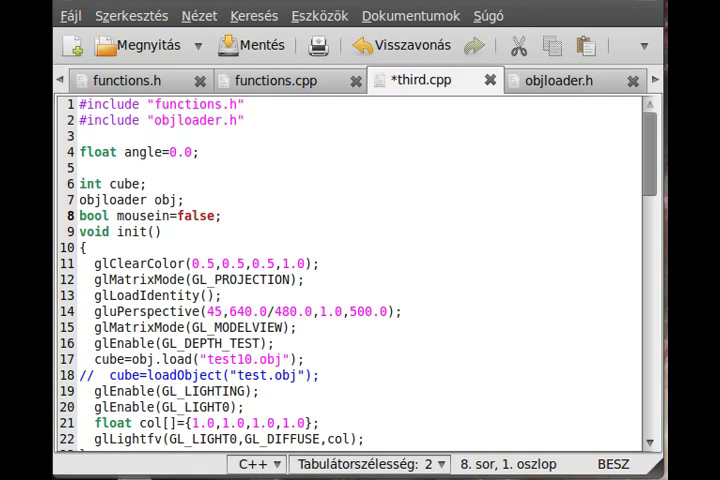
pyautogui.scroll(-3)
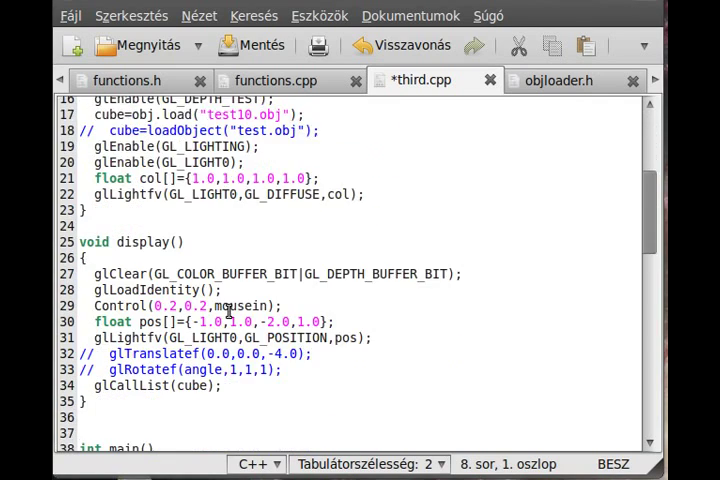
pyautogui.scroll(-3)
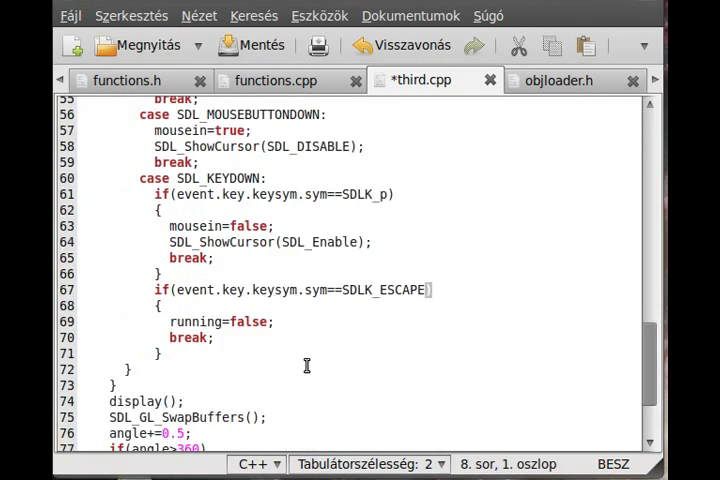
pyautogui.scroll(-3)
pyautogui.write('NABLE')
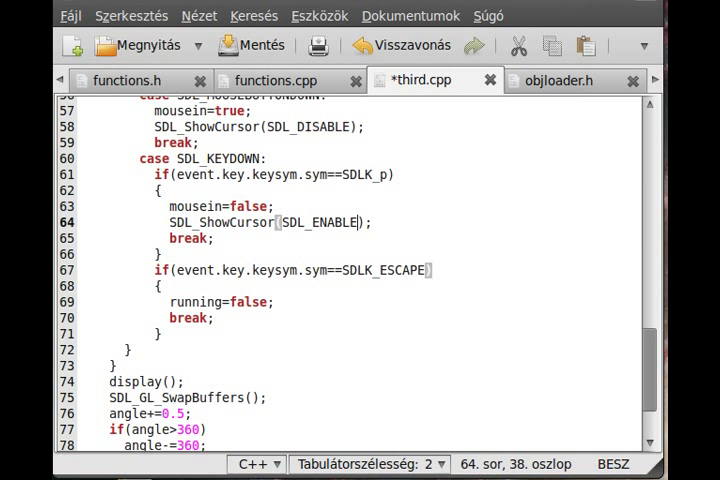
# Step: In functions.cpp fix the M_PI define to 3.1415926535 without the equals sign and save
pyautogui.click(264, 44)
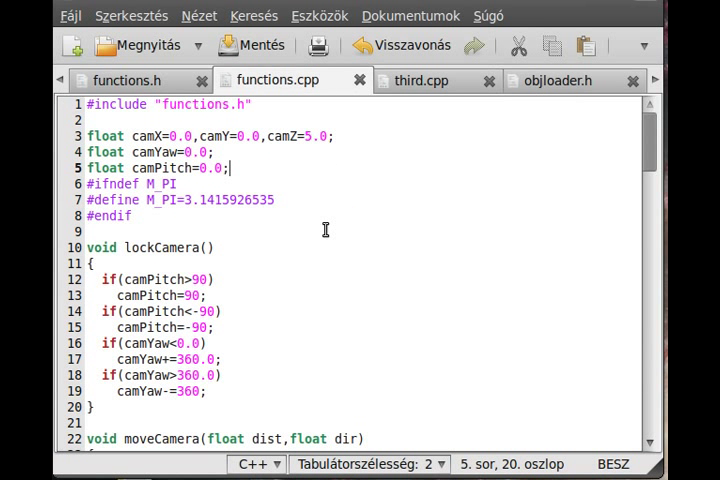
pyautogui.moveTo(276, 200)
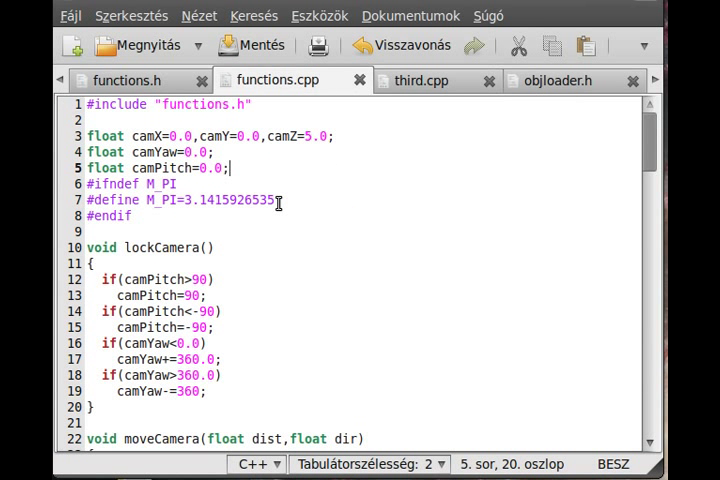
pyautogui.click(176, 200)
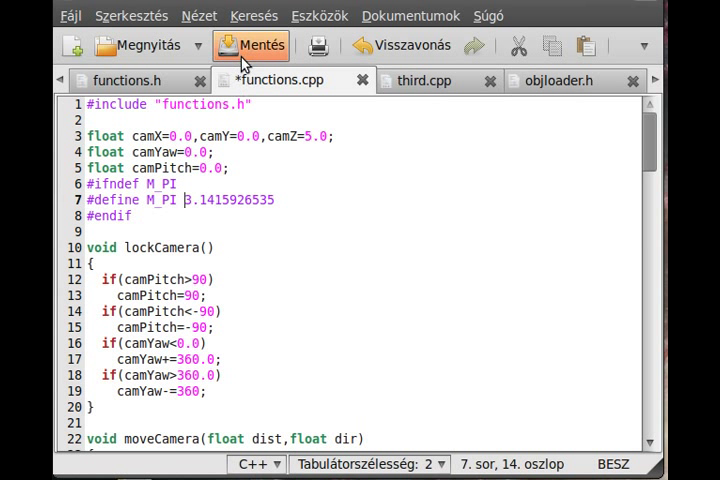
pyautogui.click(264, 44)
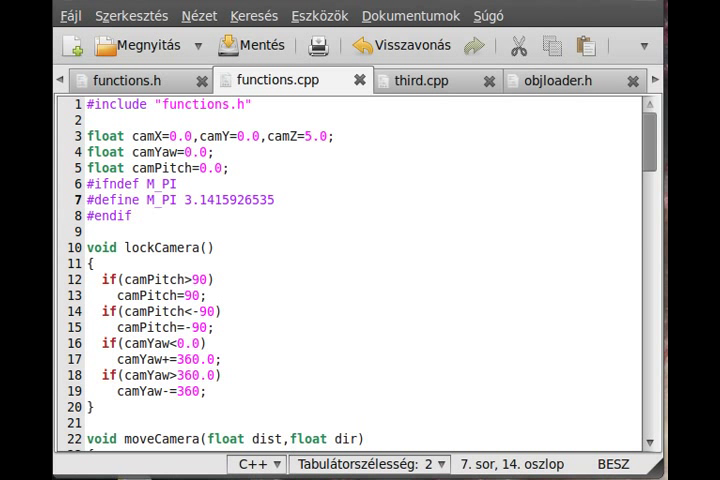
pyautogui.scroll(-3)
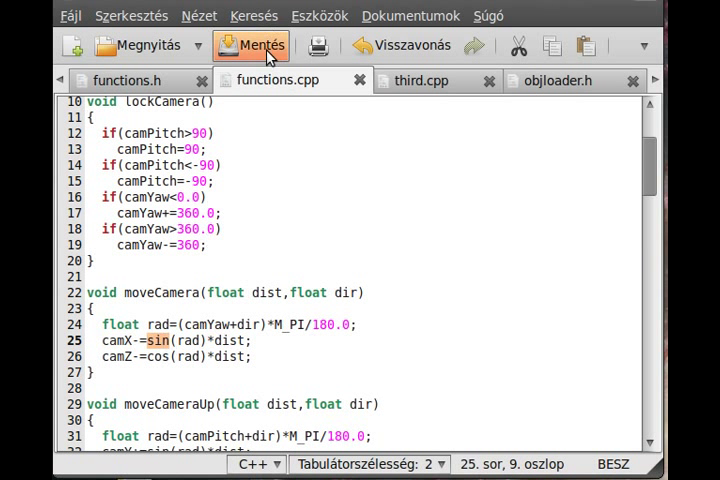
# Step: Add #include <cmath> to functions.h after the iostream include and save it
pyautogui.click(128, 80)
pyautogui.write('#')
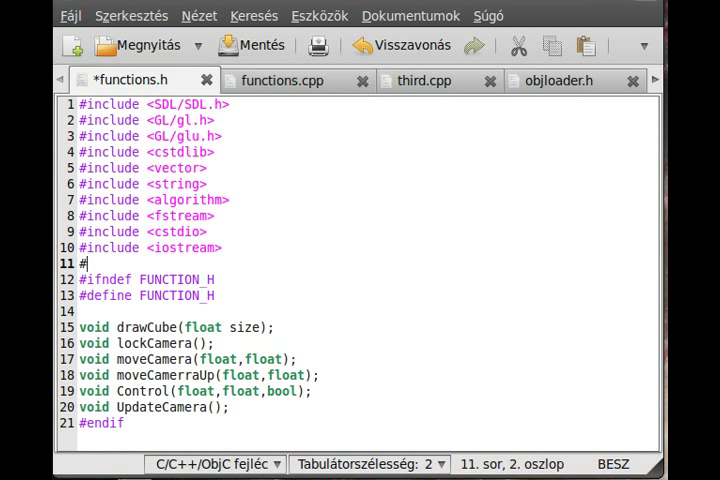
pyautogui.write('include <>')
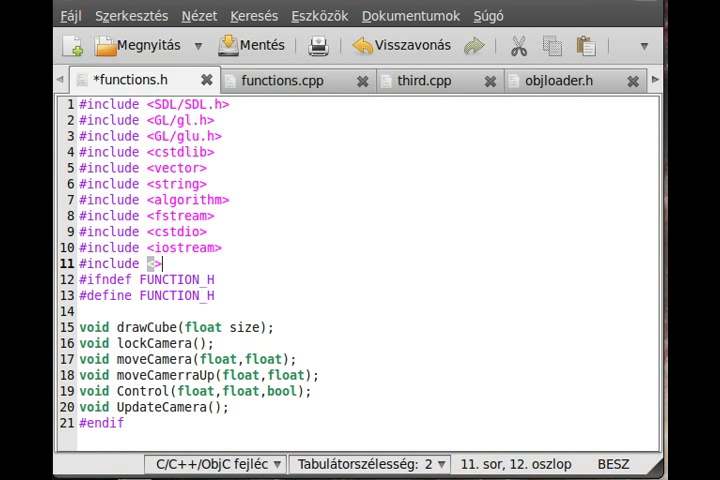
pyautogui.write('cmath')
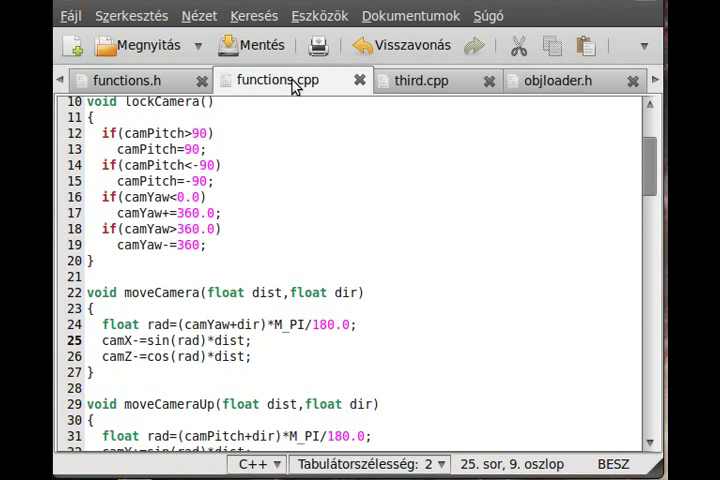
# Step: Close the SDLK_d else-if condition in functions.cpp's Control function with its missing bracket
pyautogui.scroll(-3)
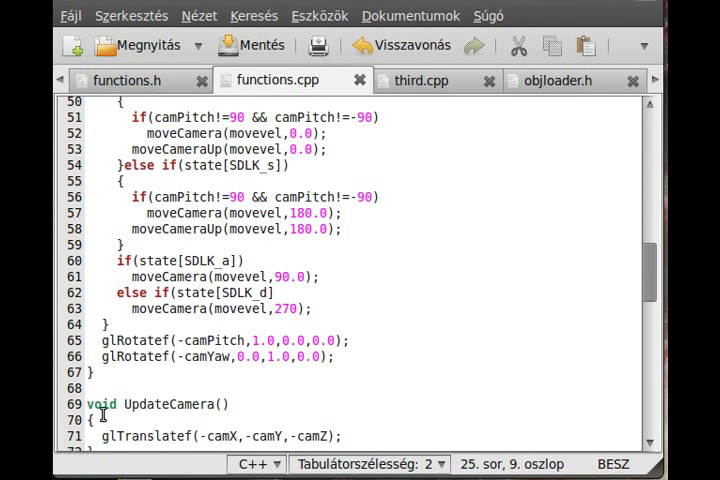
pyautogui.click(228, 308)
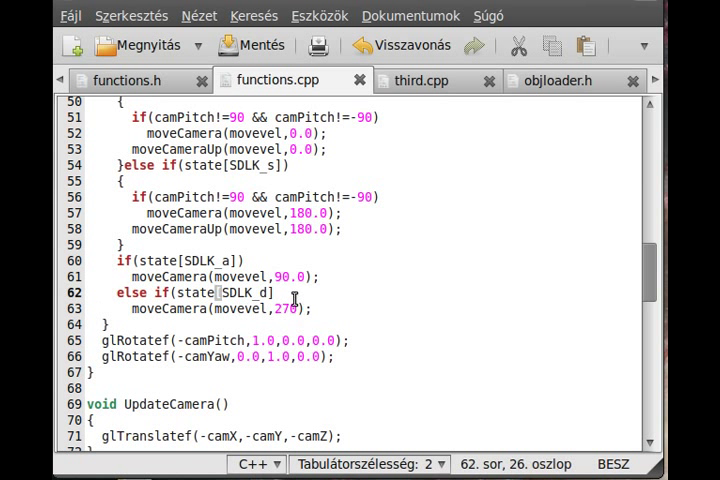
pyautogui.write(']')
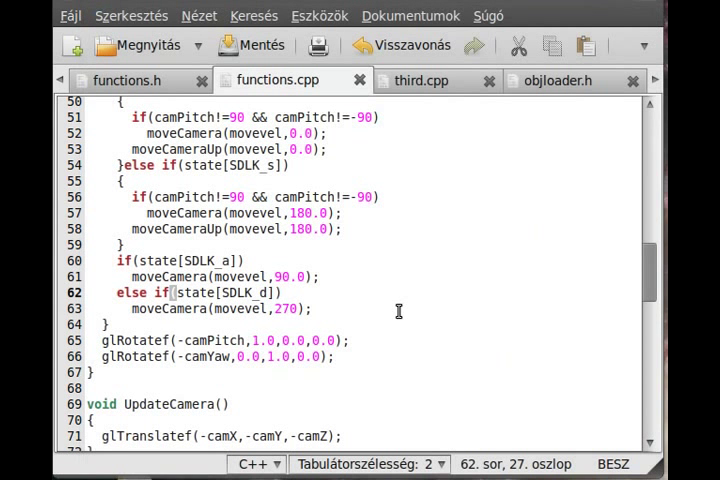
pyautogui.scroll(3)
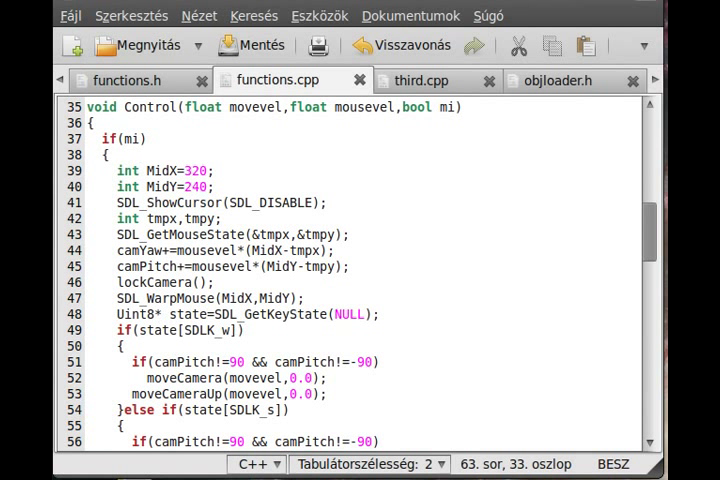
pyautogui.moveTo(456, 160)
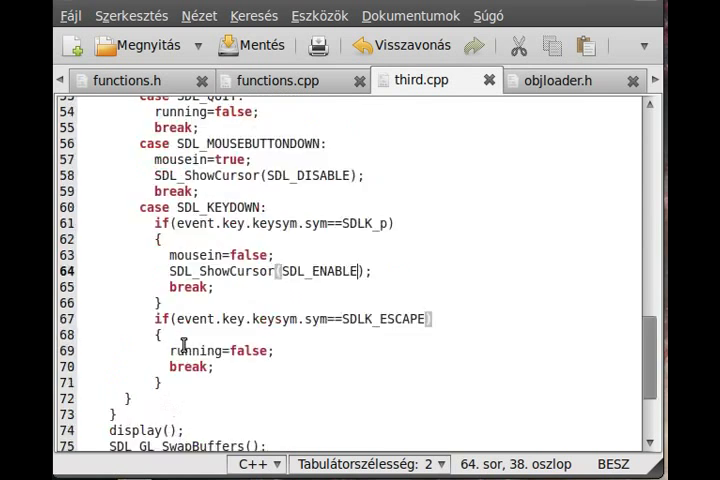
# Step: Add UpdateCamera(); after the Control call in third.cpp's display() and save
pyautogui.scroll(3)
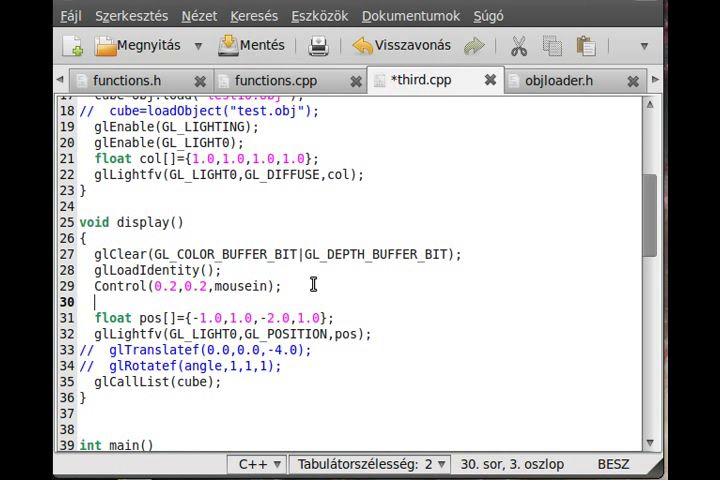
pyautogui.write('UpdateC')
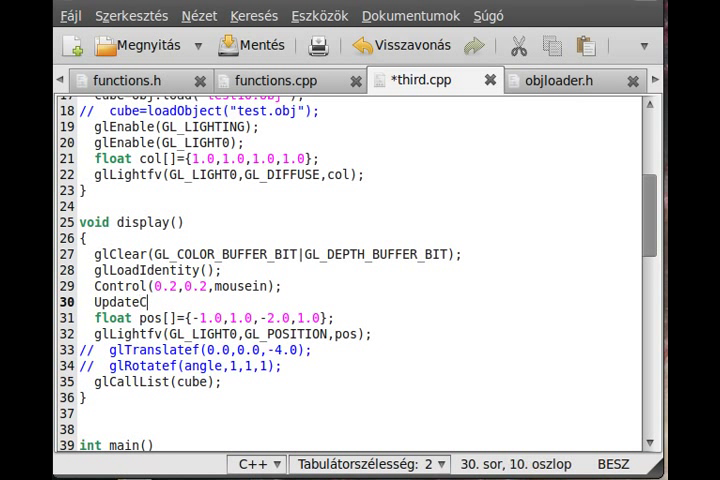
pyautogui.write('amera();')
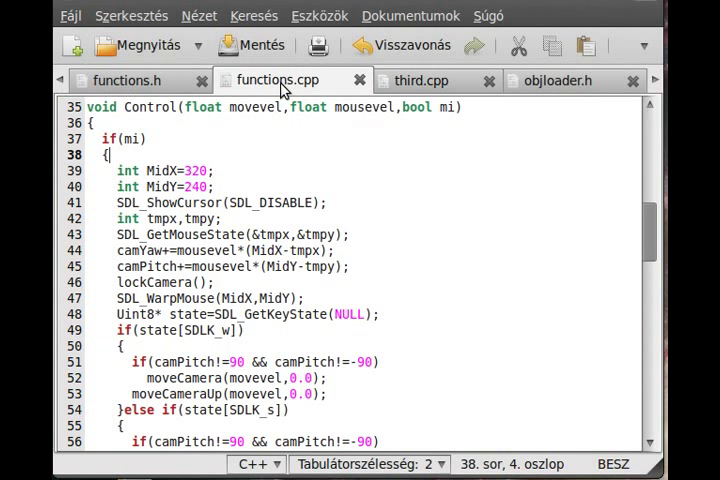
pyautogui.moveTo(280, 80)
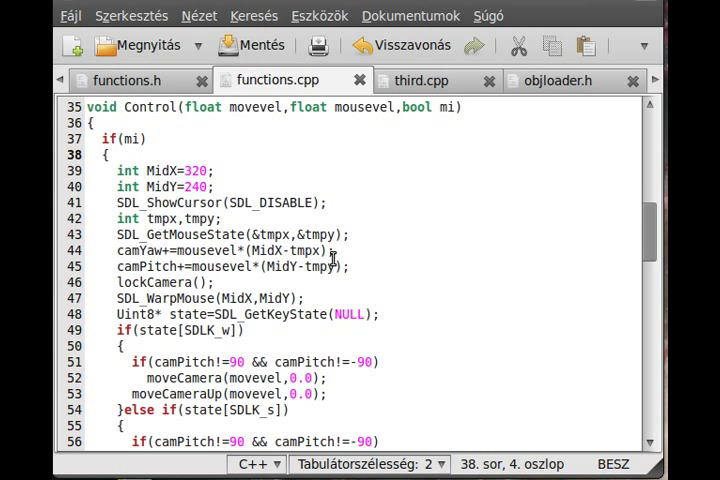
pyautogui.scroll(-3)
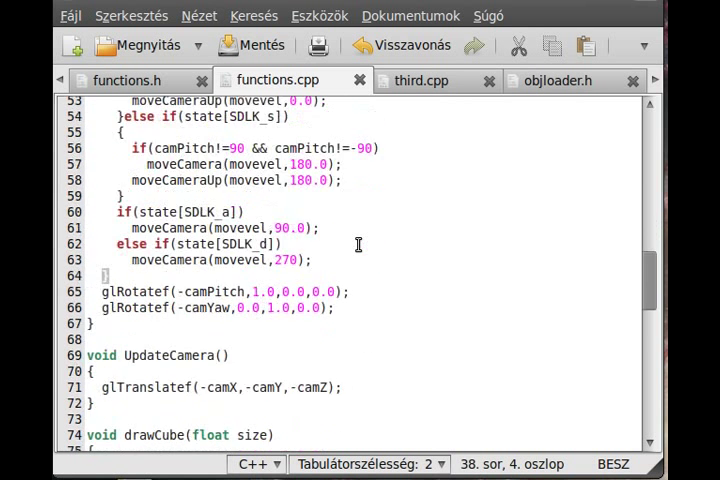
pyautogui.scroll(-3)
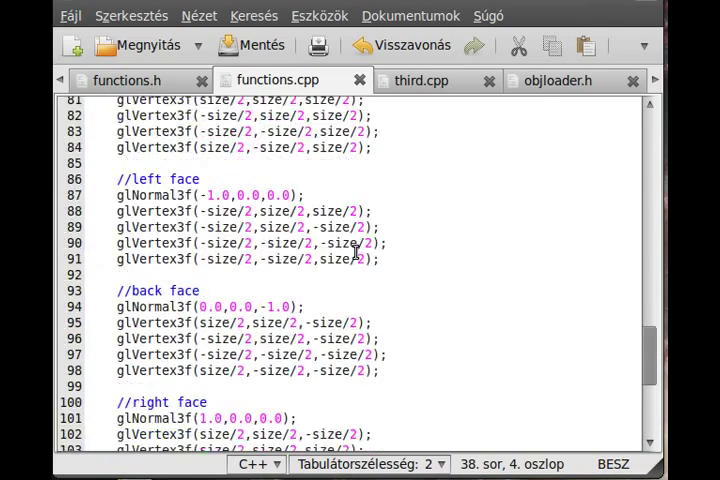
pyautogui.scroll(3)
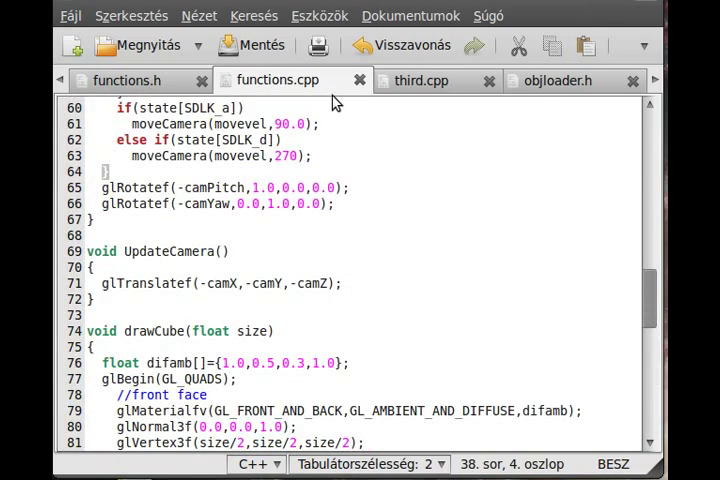
pyautogui.moveTo(340, 102)
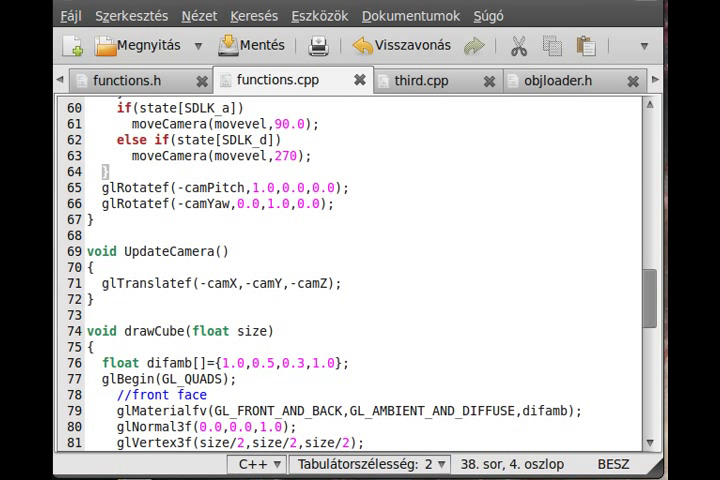
pyautogui.scroll(-3)
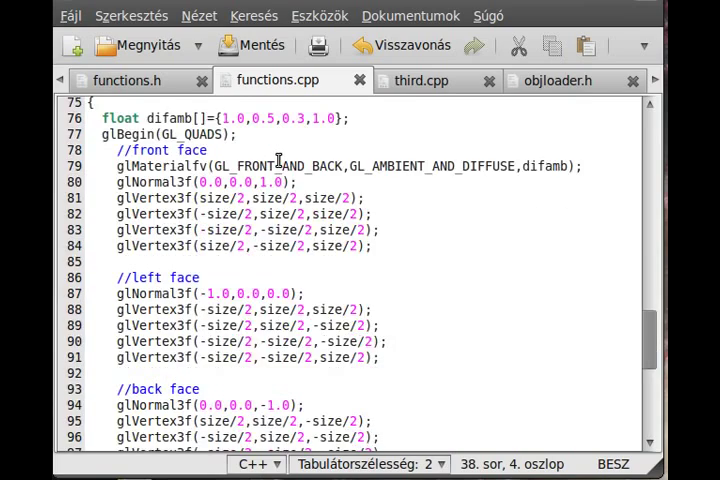
pyautogui.scroll(3)
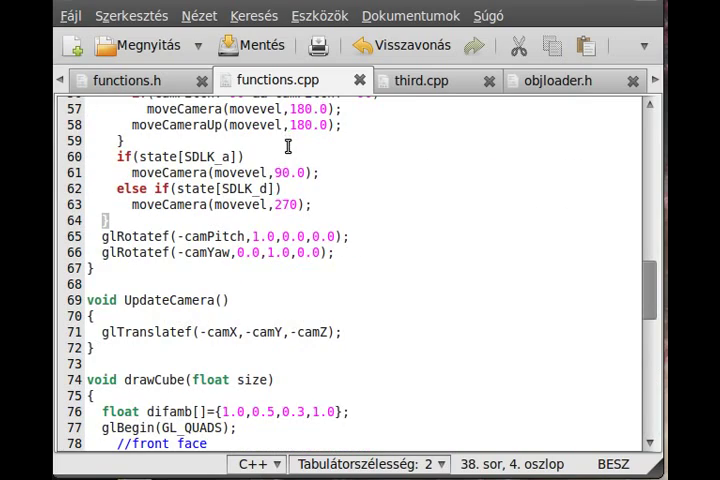
pyautogui.scroll(3)
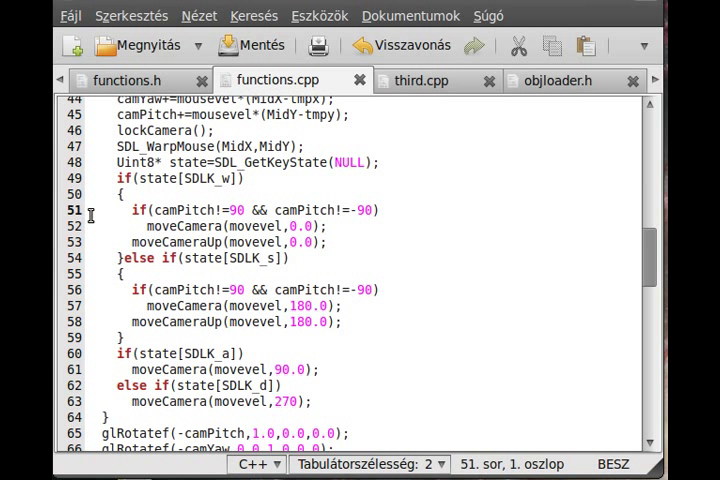
# Step: Comment out lines 51–53 and 56–58 (camPitch checks and move calls) in Control, then save functions.cpp
pyautogui.write('//')
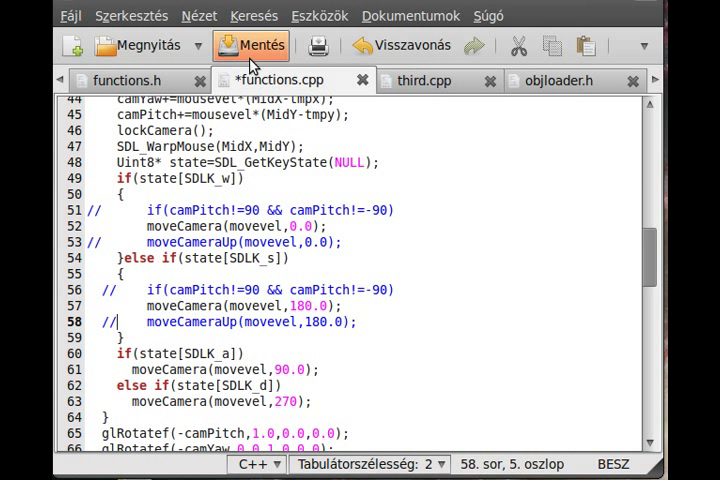
pyautogui.click(252, 44)
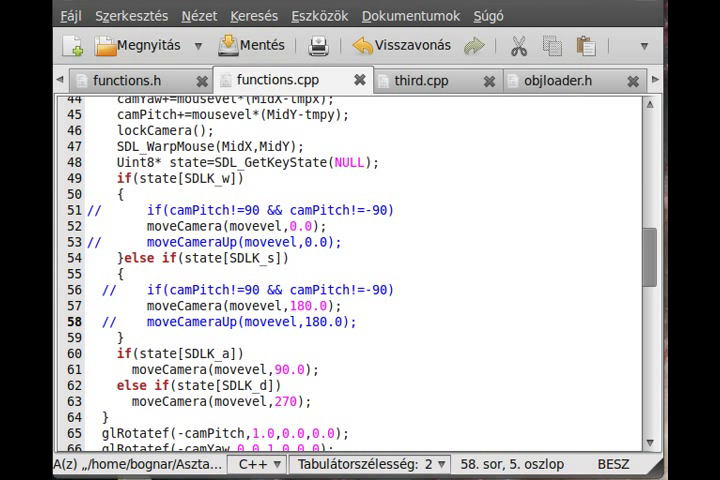